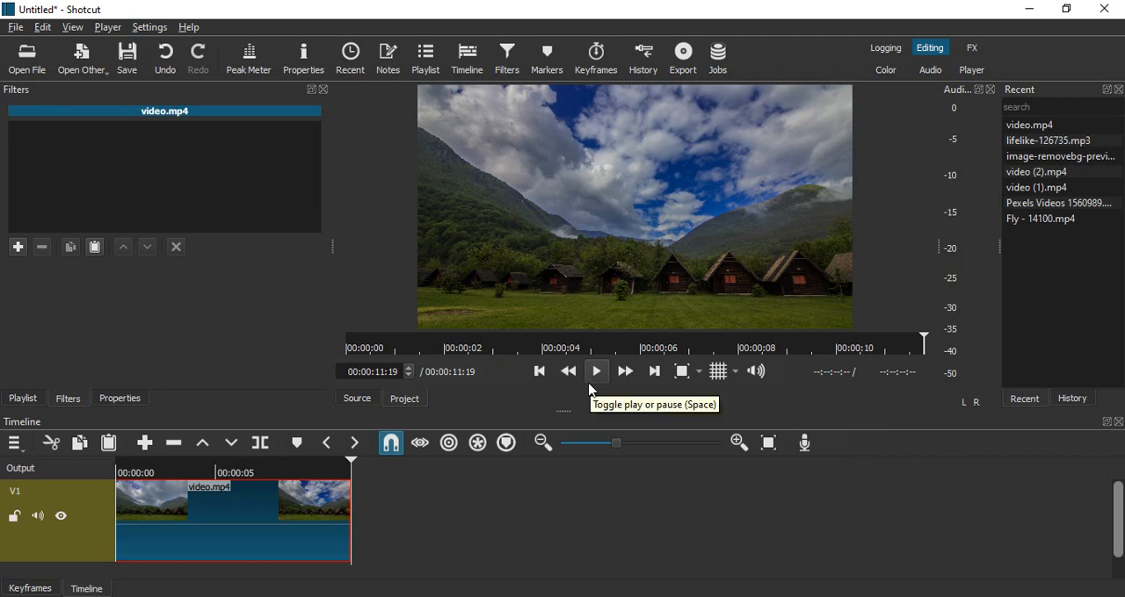
pyautogui.moveTo(529, 513)
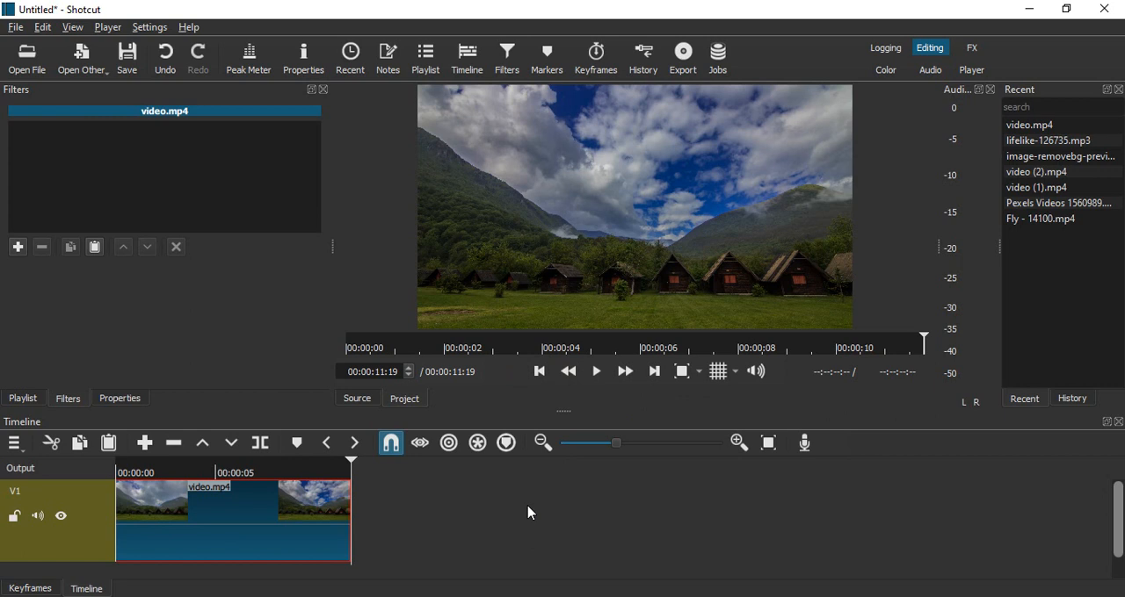
pyautogui.moveTo(587, 440)
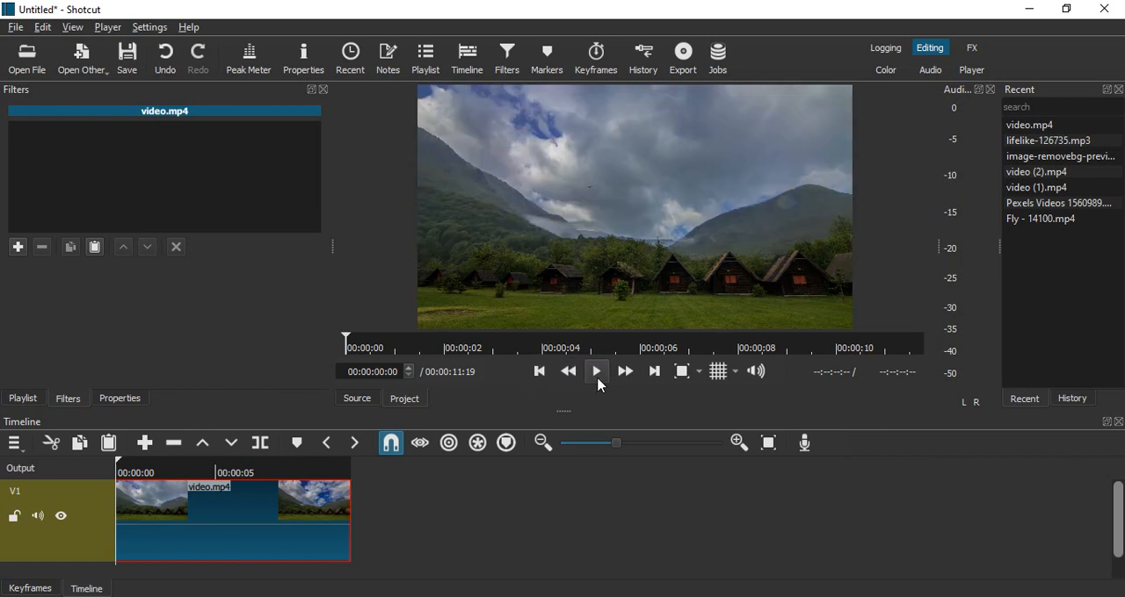
# - Preview the mountain clip and add a second video track V2 above it
pyautogui.click(596, 369)
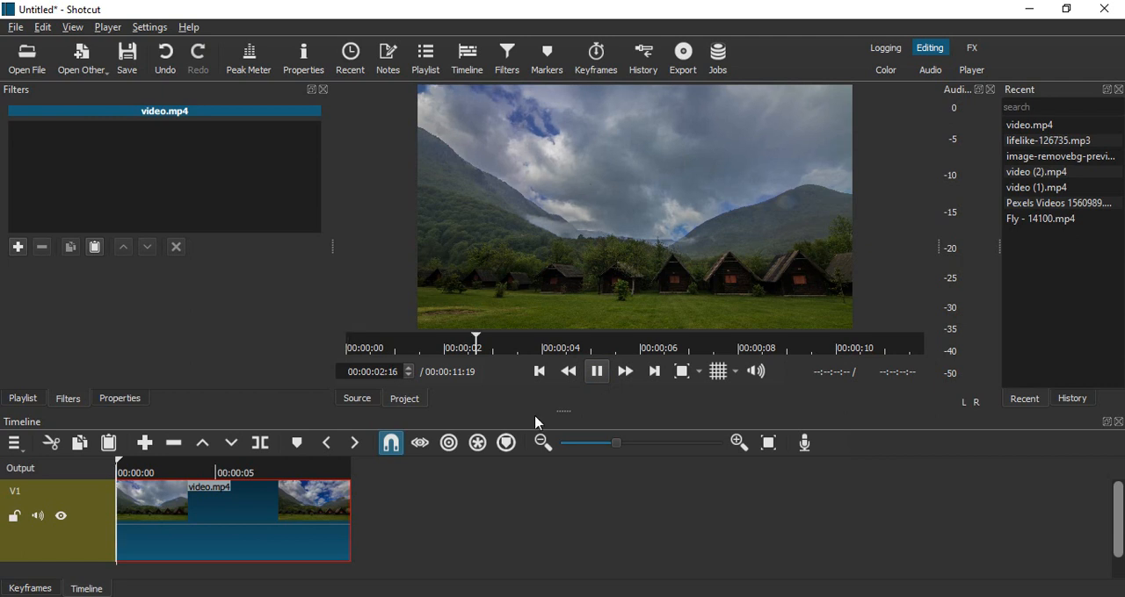
pyautogui.moveTo(604, 404)
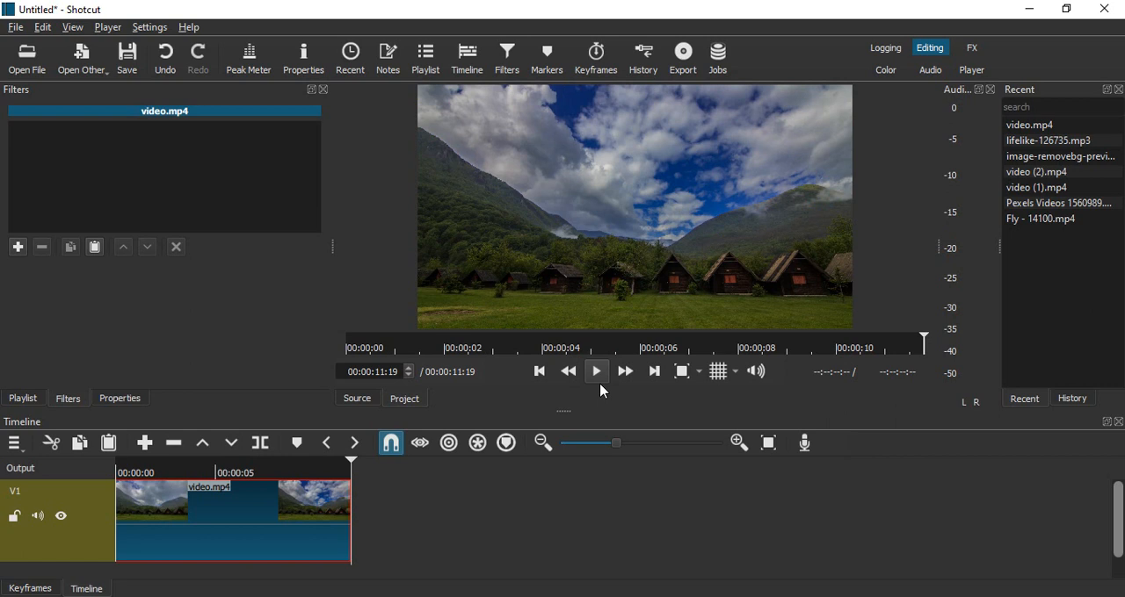
pyautogui.moveTo(607, 411)
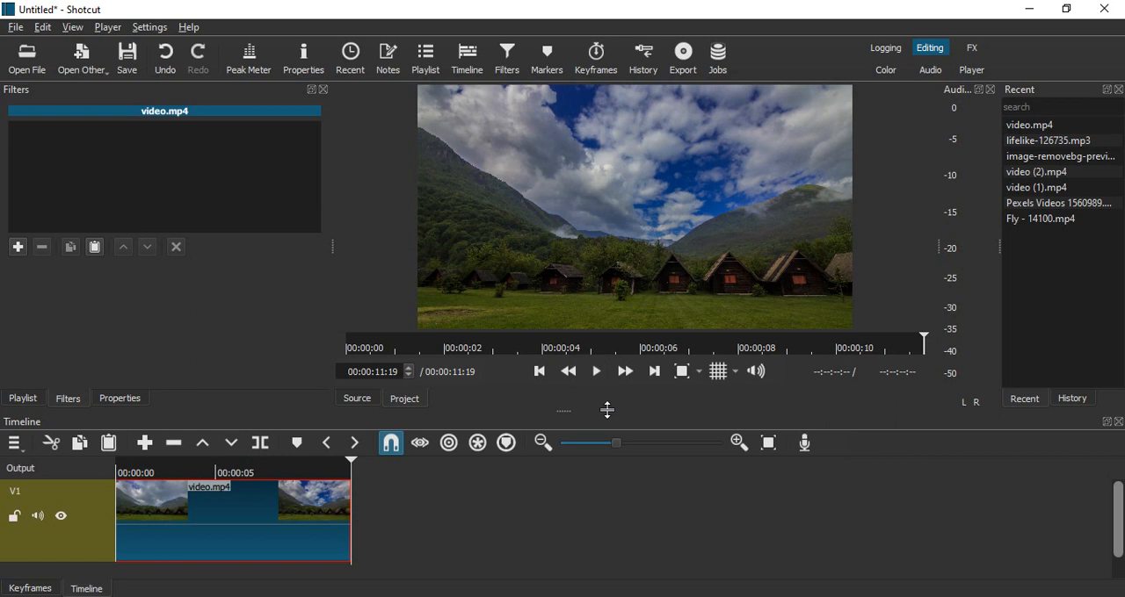
pyautogui.moveTo(397, 506)
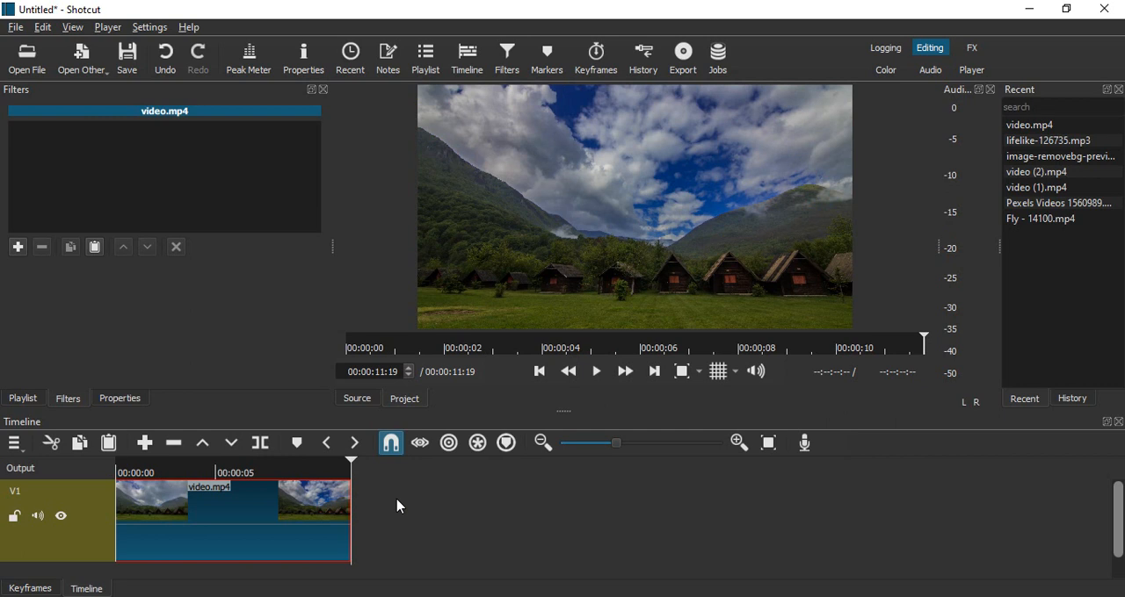
pyautogui.rightClick(397, 507)
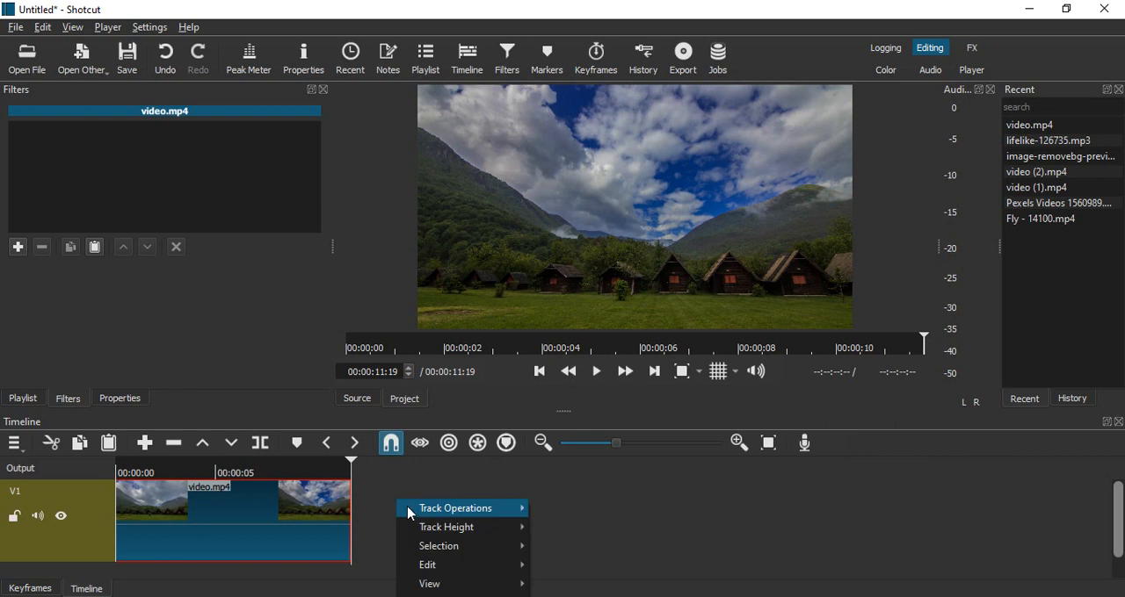
pyautogui.moveTo(455, 508)
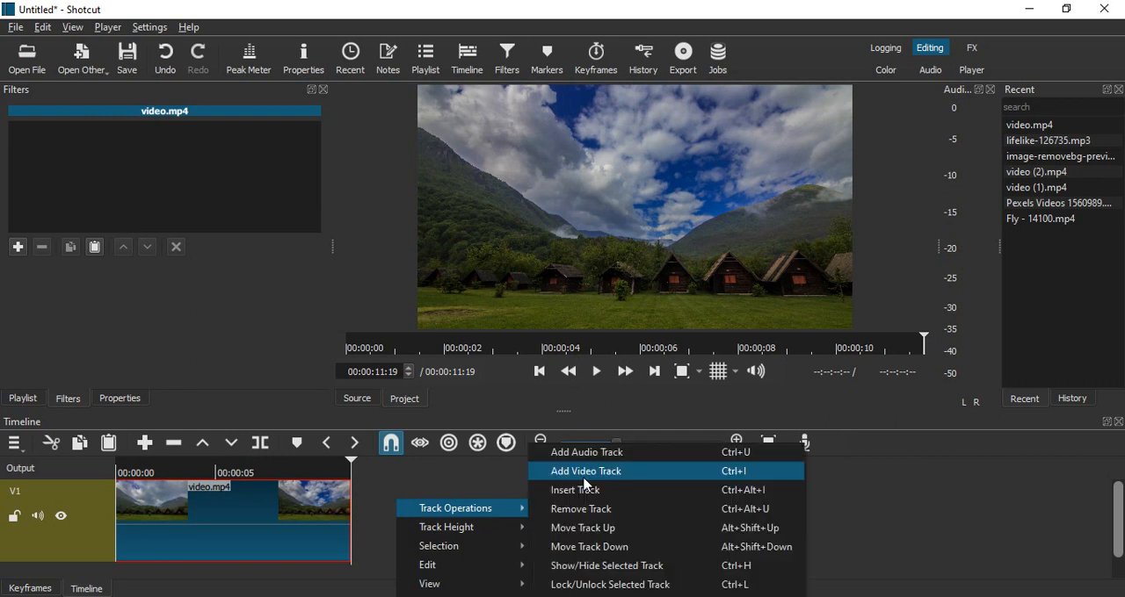
pyautogui.click(585, 470)
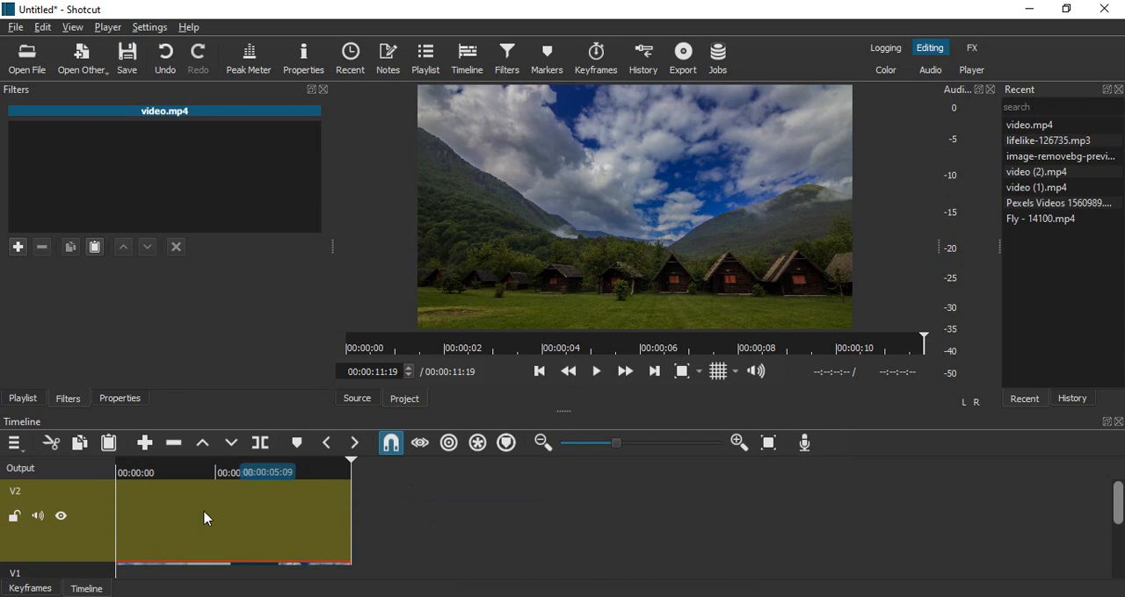
# - Start a new text clip via Open Other > Text with the text 'Mountains'
pyautogui.click(202, 472)
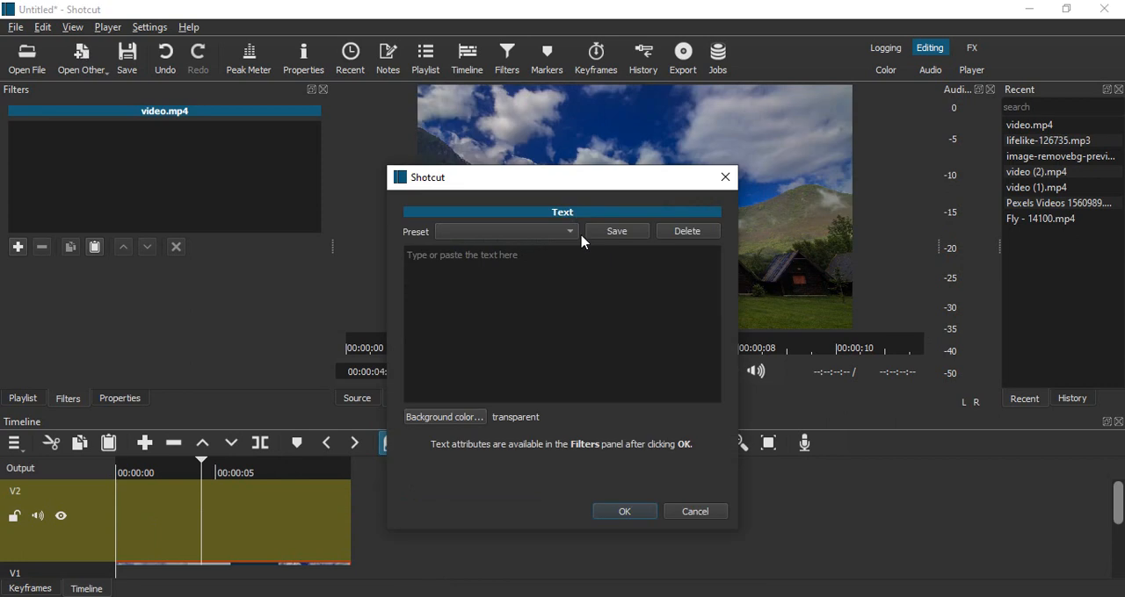
pyautogui.moveTo(499, 257)
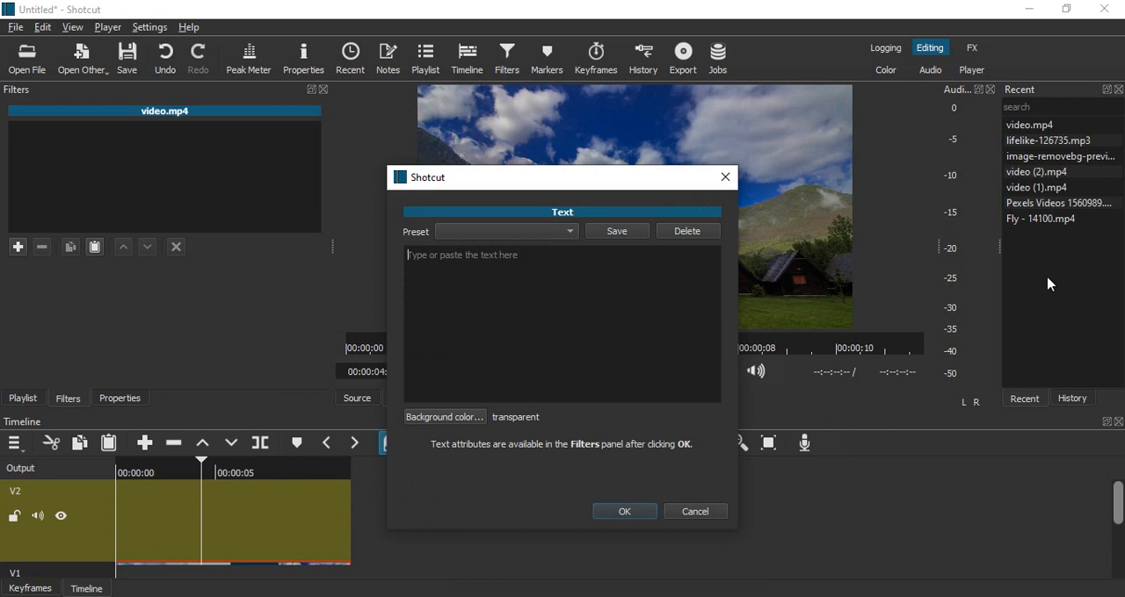
pyautogui.write('Moun')
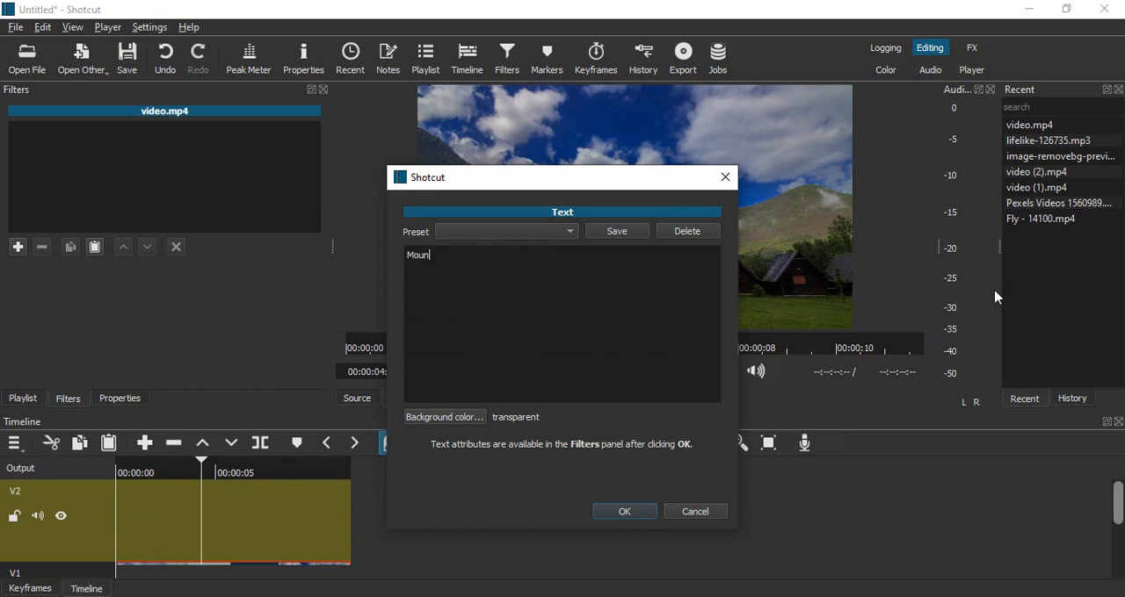
pyautogui.write('t')
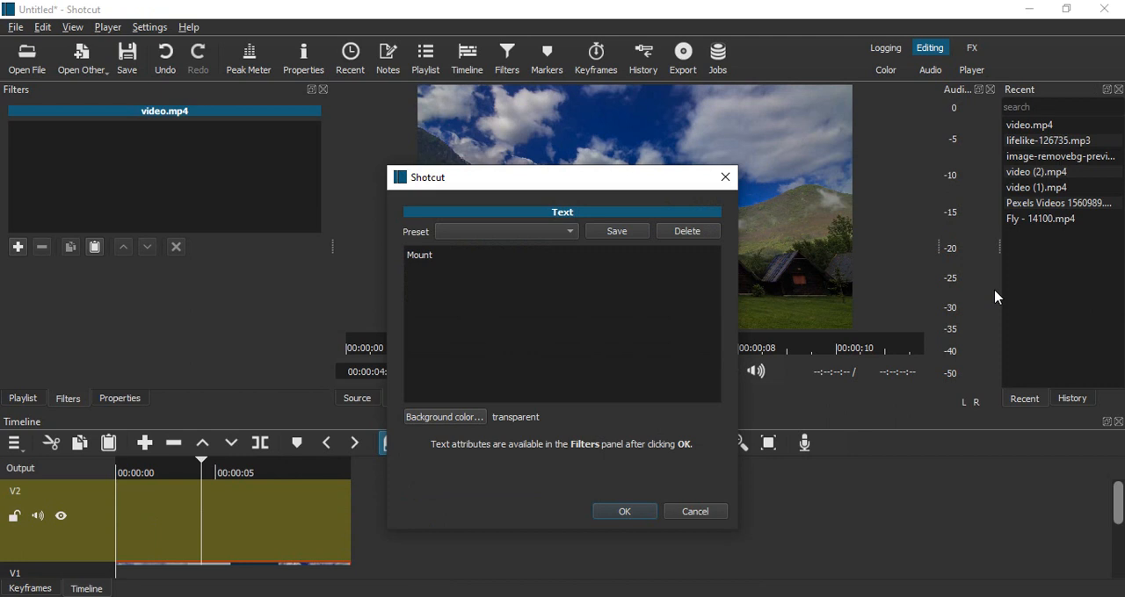
pyautogui.write('ains')
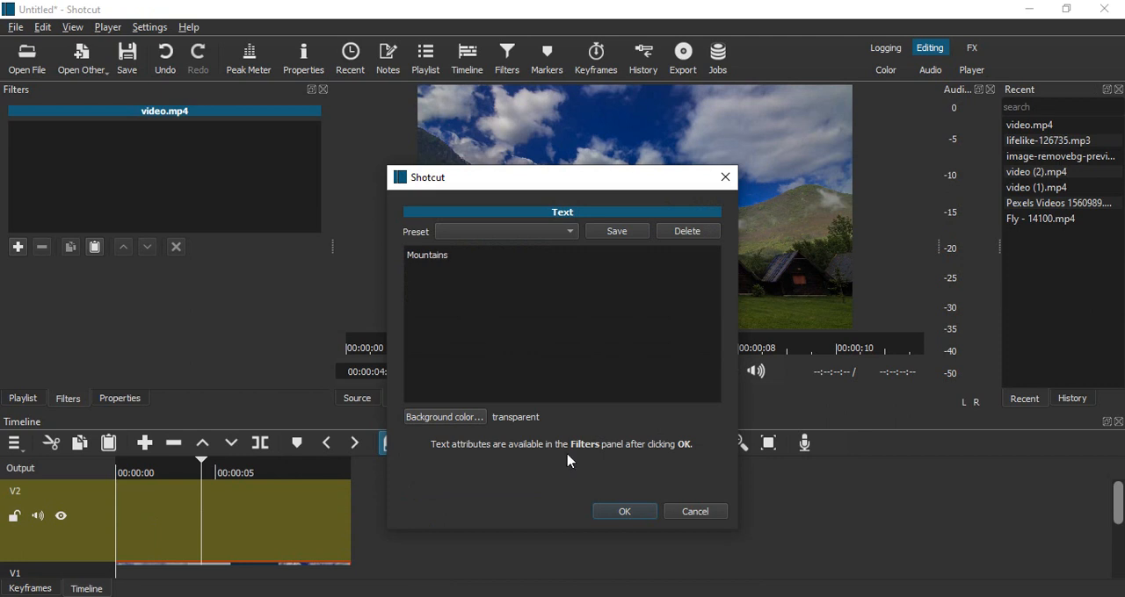
# - Confirm the Mountains title onto V2 and stretch it to about 00:00:05:03
pyautogui.click(694, 511)
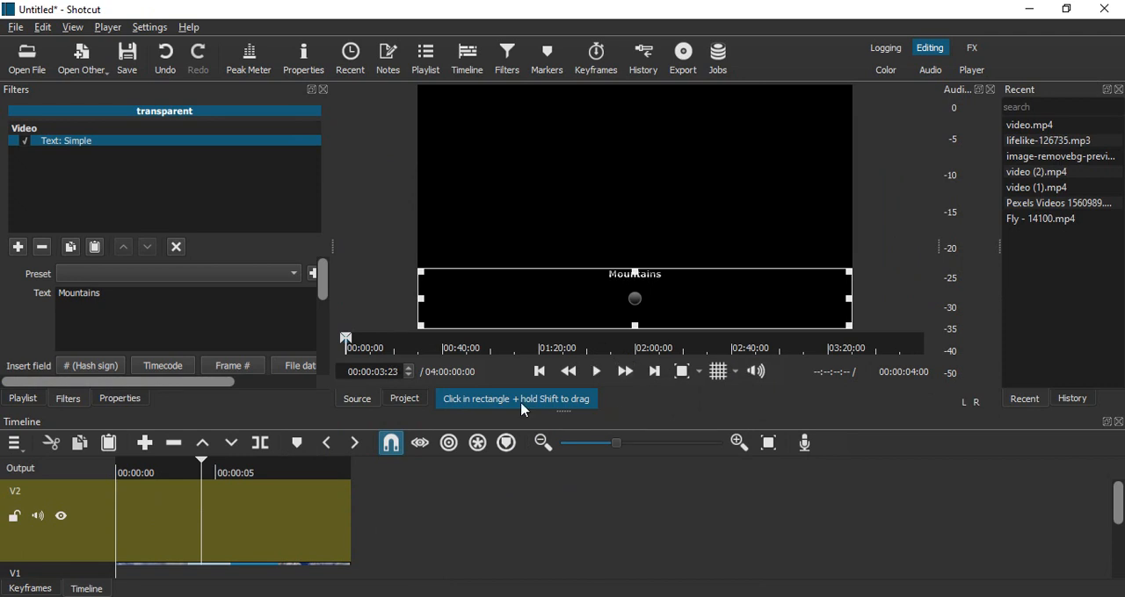
pyautogui.moveTo(408, 474)
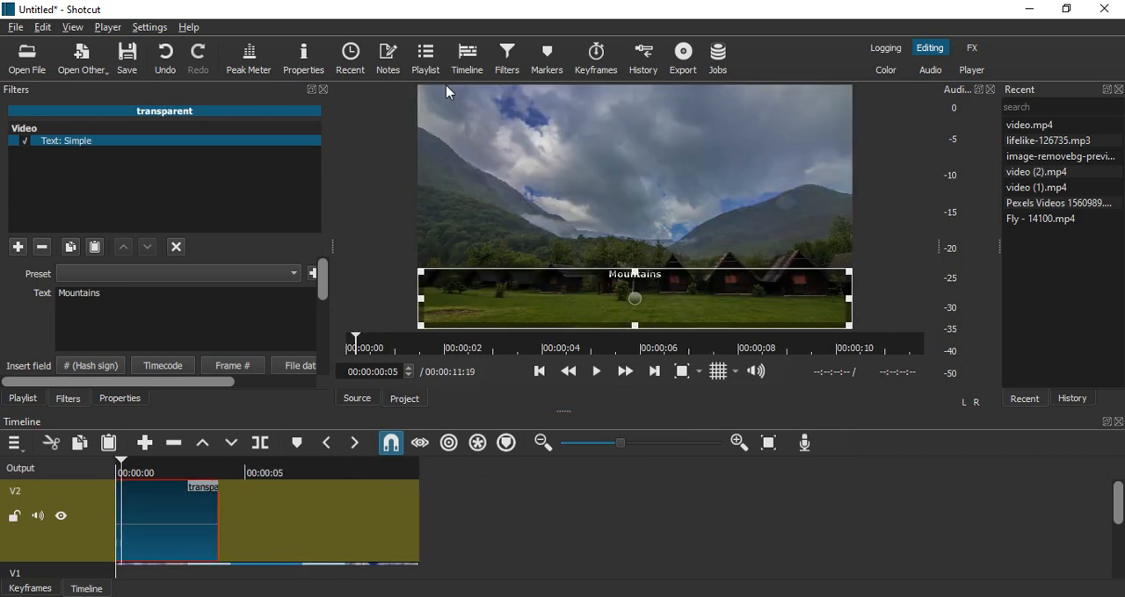
pyautogui.moveTo(636, 271)
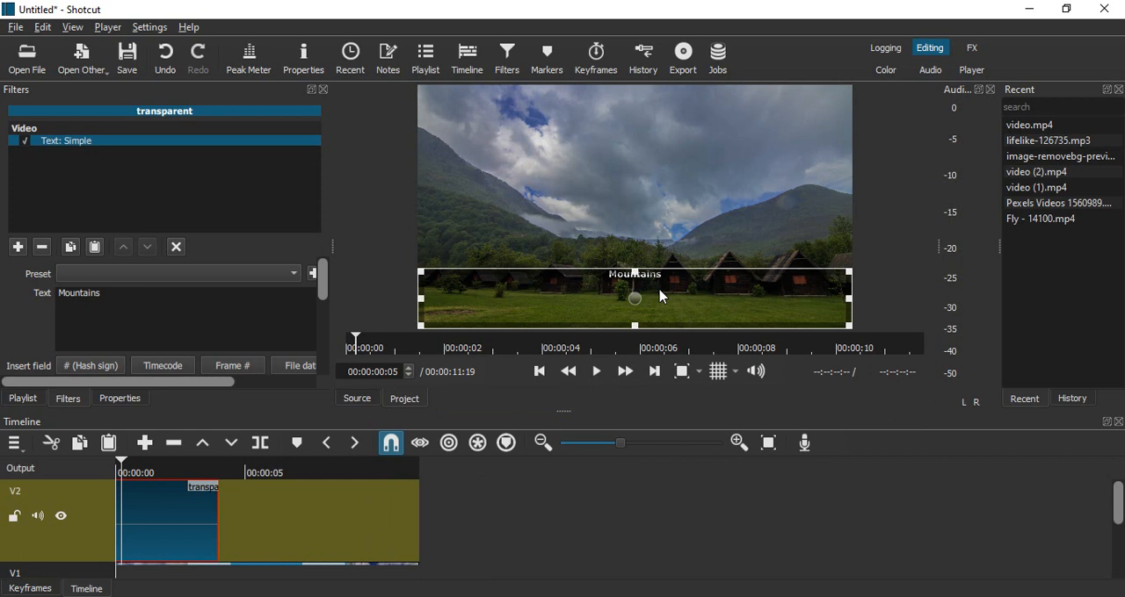
pyautogui.moveTo(636, 313)
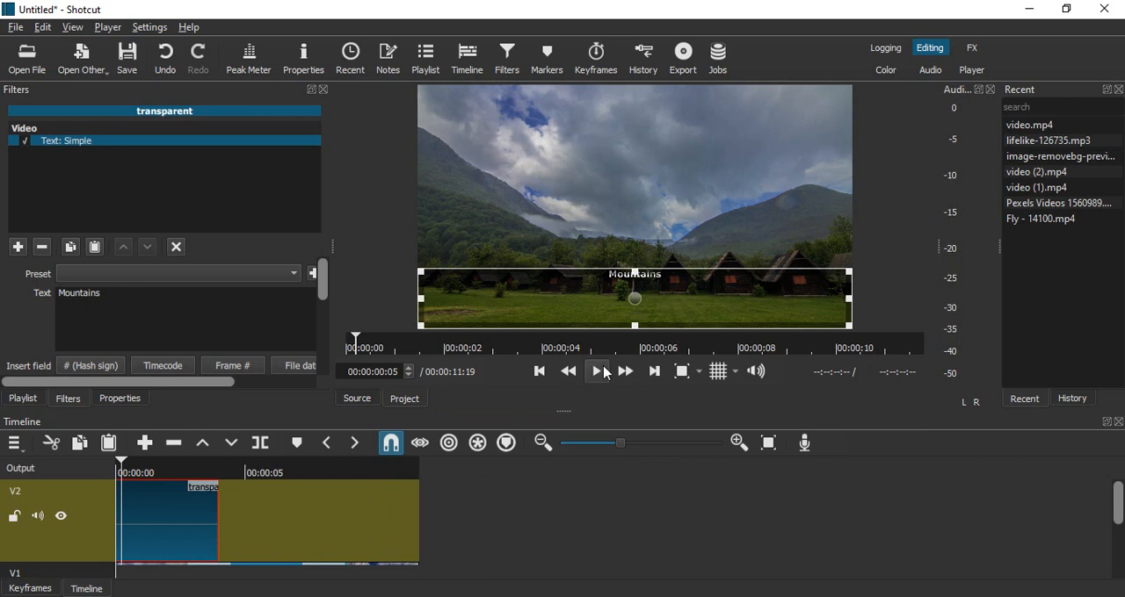
pyautogui.click(597, 371)
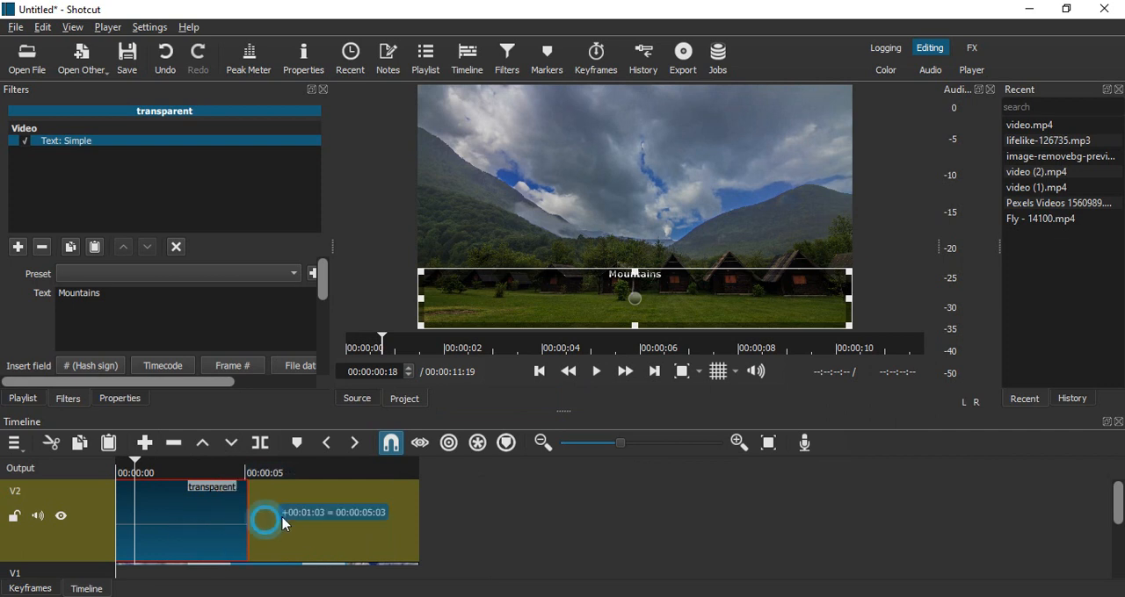
pyautogui.moveTo(281, 524); pyautogui.dragTo(218, 523)
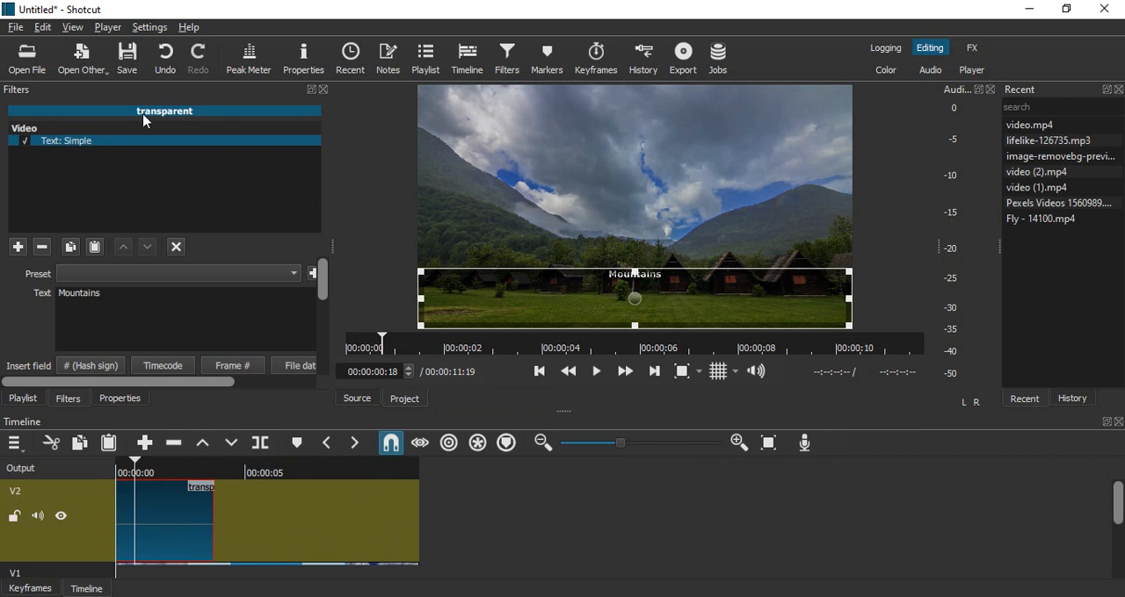
pyautogui.moveTo(654, 192)
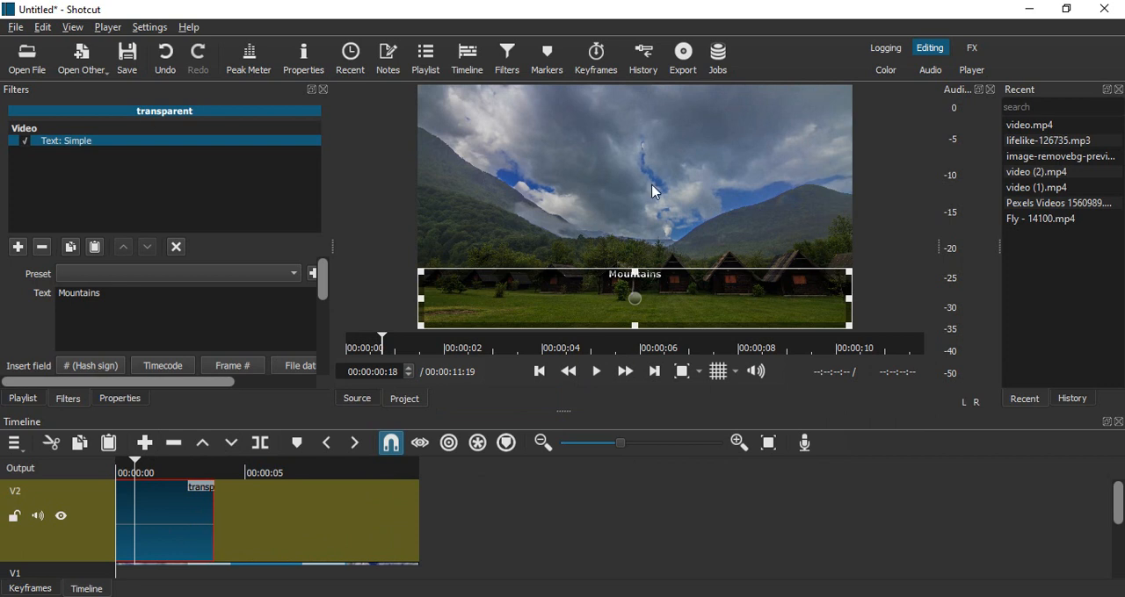
pyautogui.moveTo(236, 299)
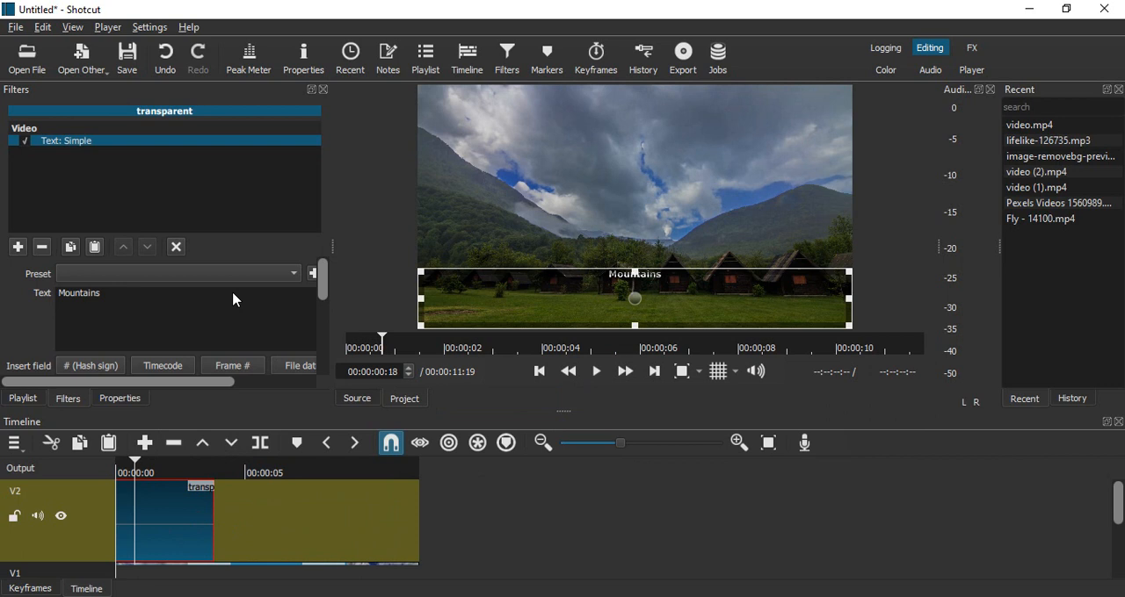
pyautogui.moveTo(378, 285)
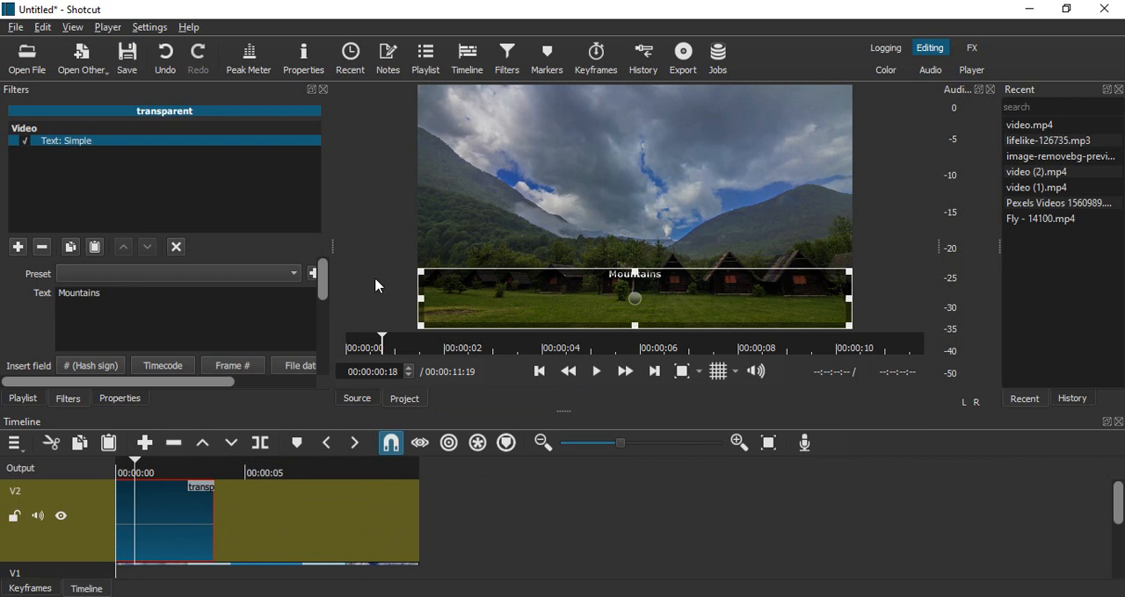
# - Set the title font to Times New Roman Bold at size 120 in the Text: Simple filter
pyautogui.scroll(-3)
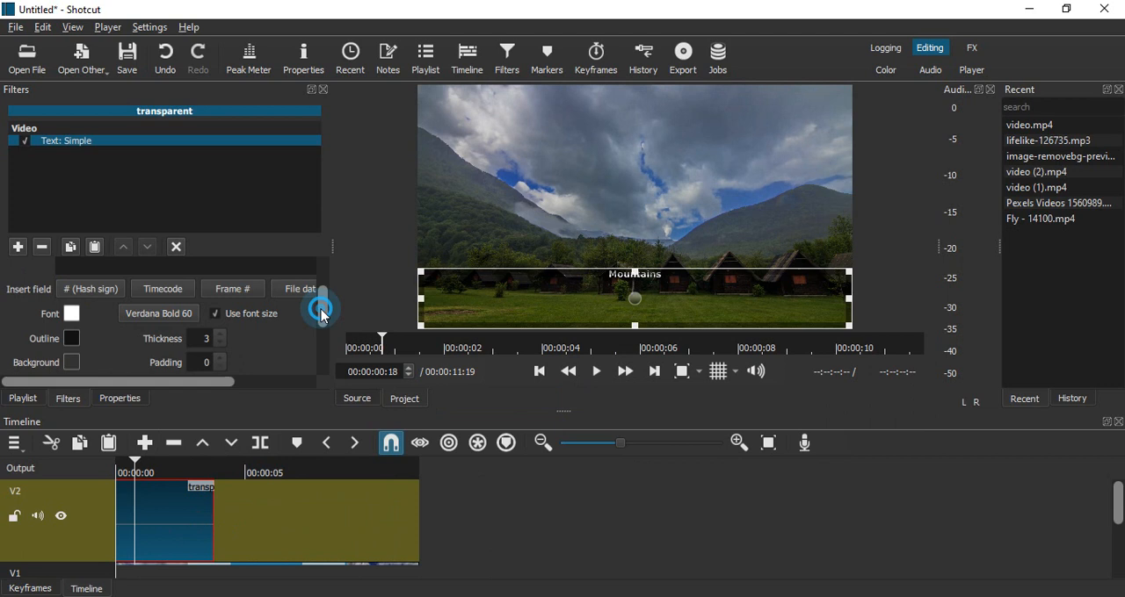
pyautogui.scroll(-3)
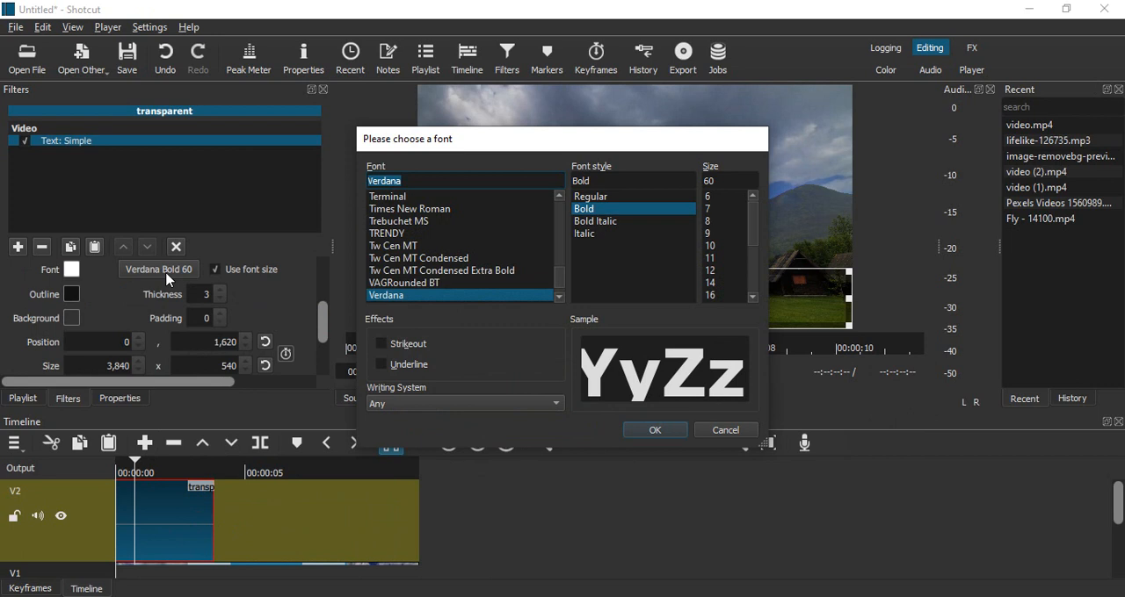
pyautogui.moveTo(706, 168)
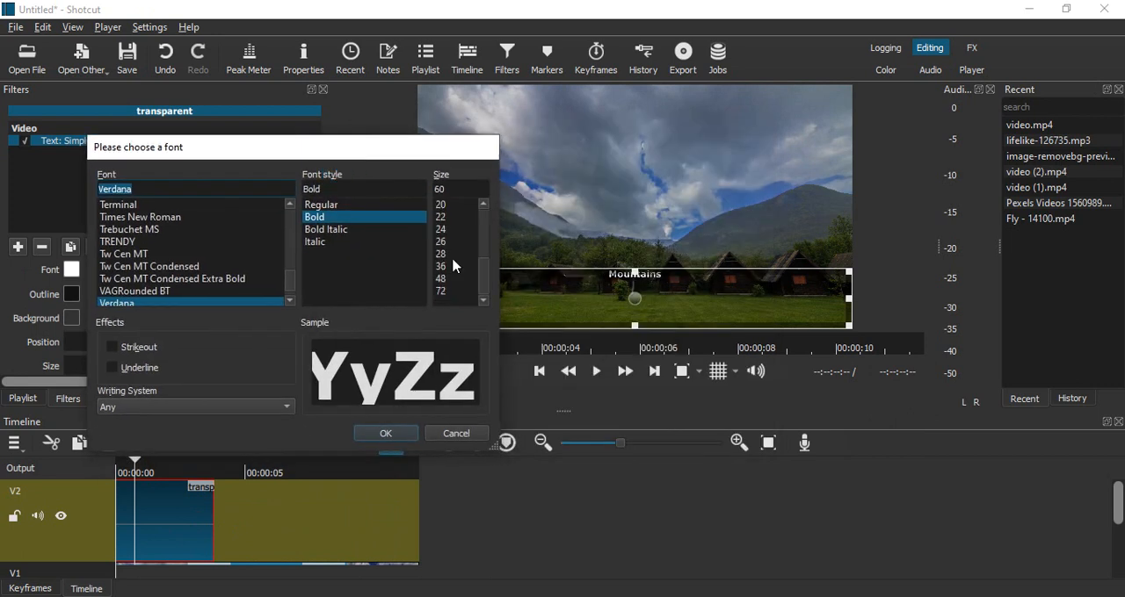
pyautogui.click(440, 291)
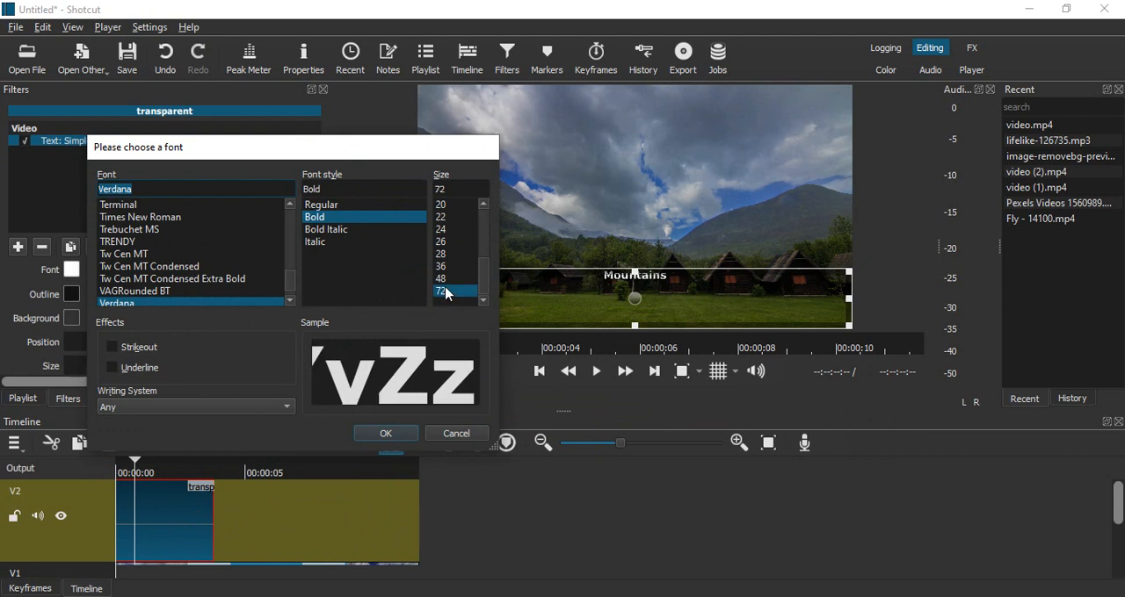
pyautogui.click(140, 216)
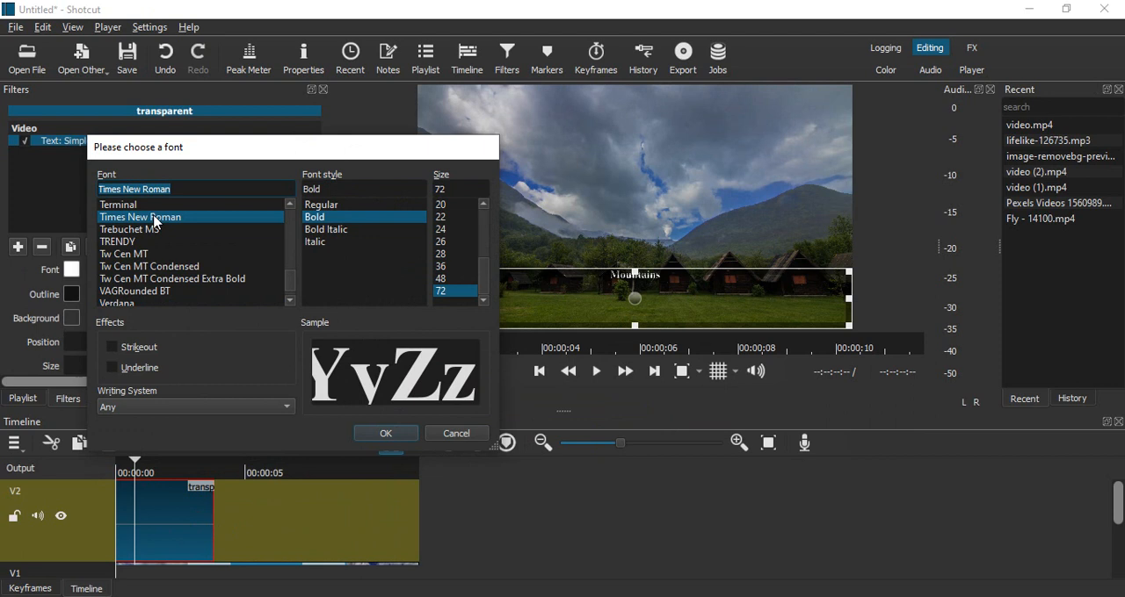
pyautogui.scroll(-3)
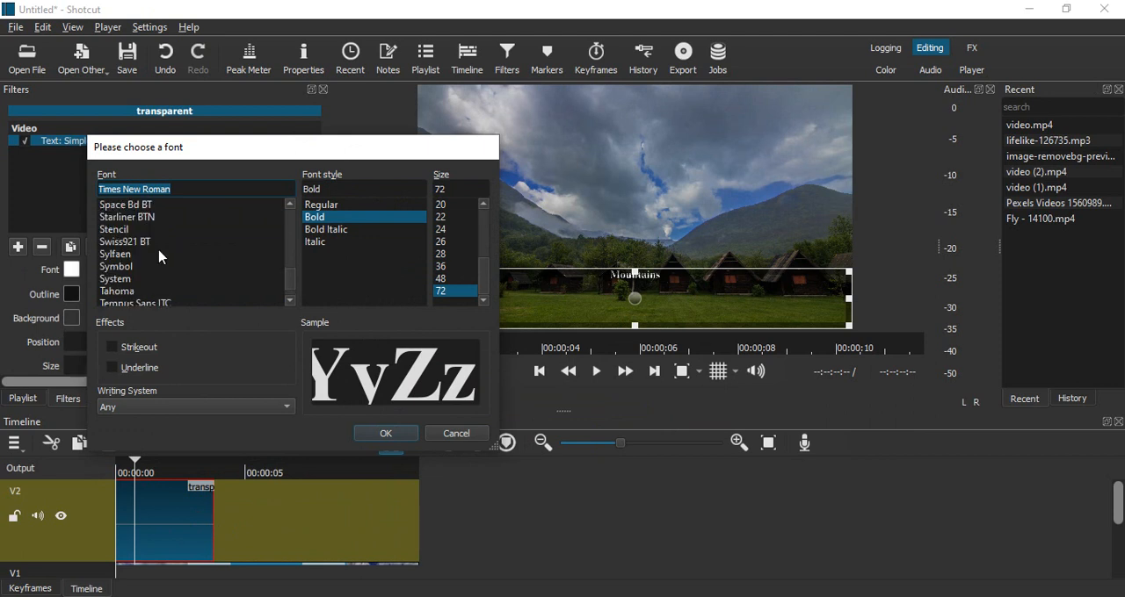
pyautogui.moveTo(327, 268)
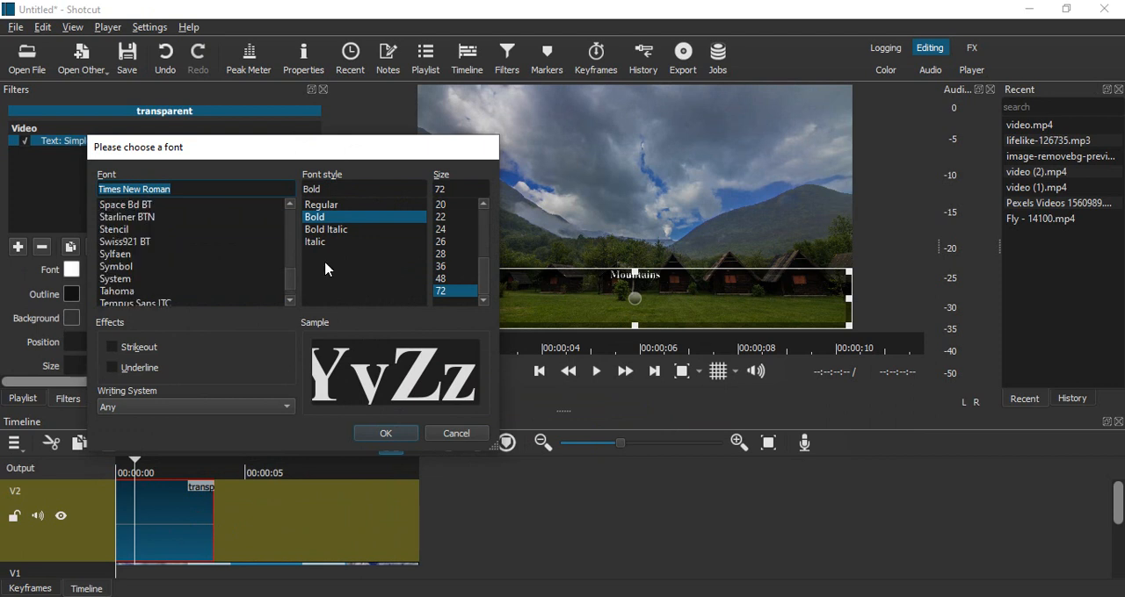
pyautogui.moveTo(457, 183)
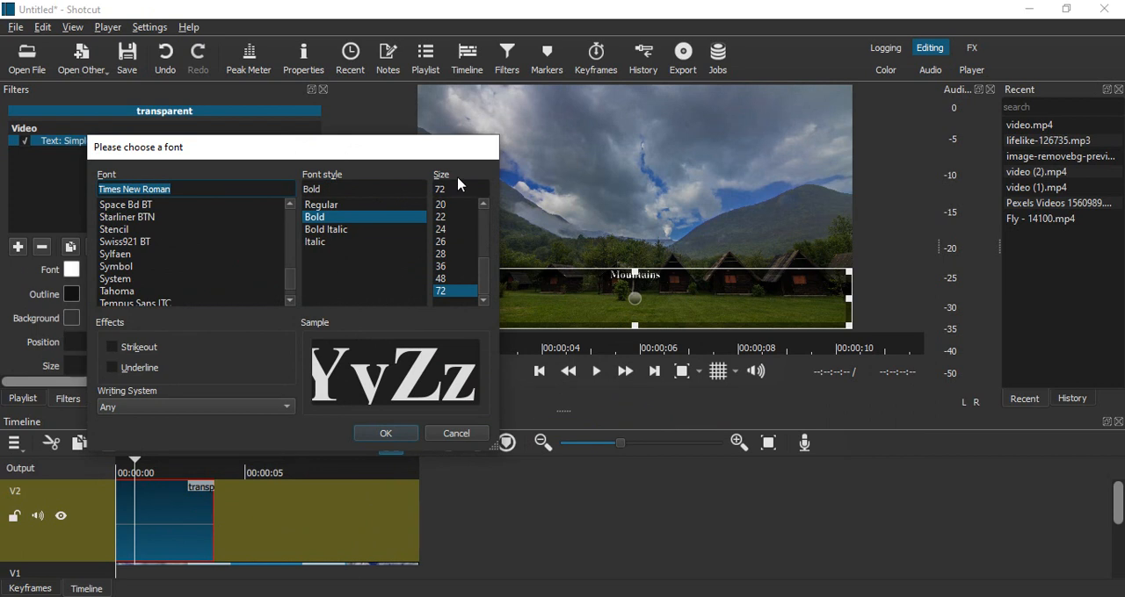
pyautogui.click(457, 190)
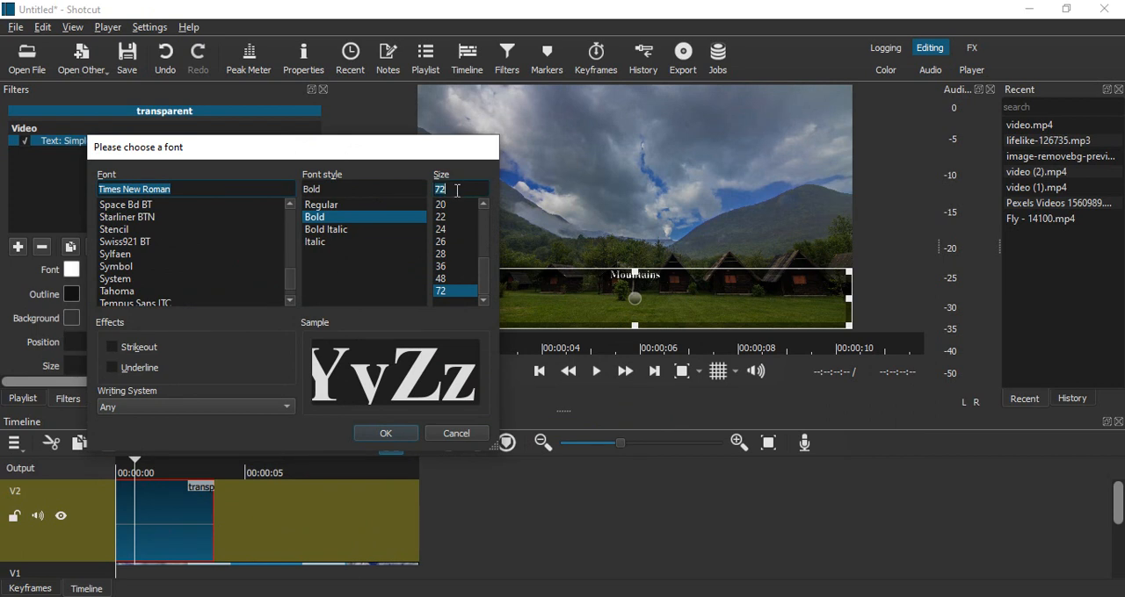
pyautogui.write('120')
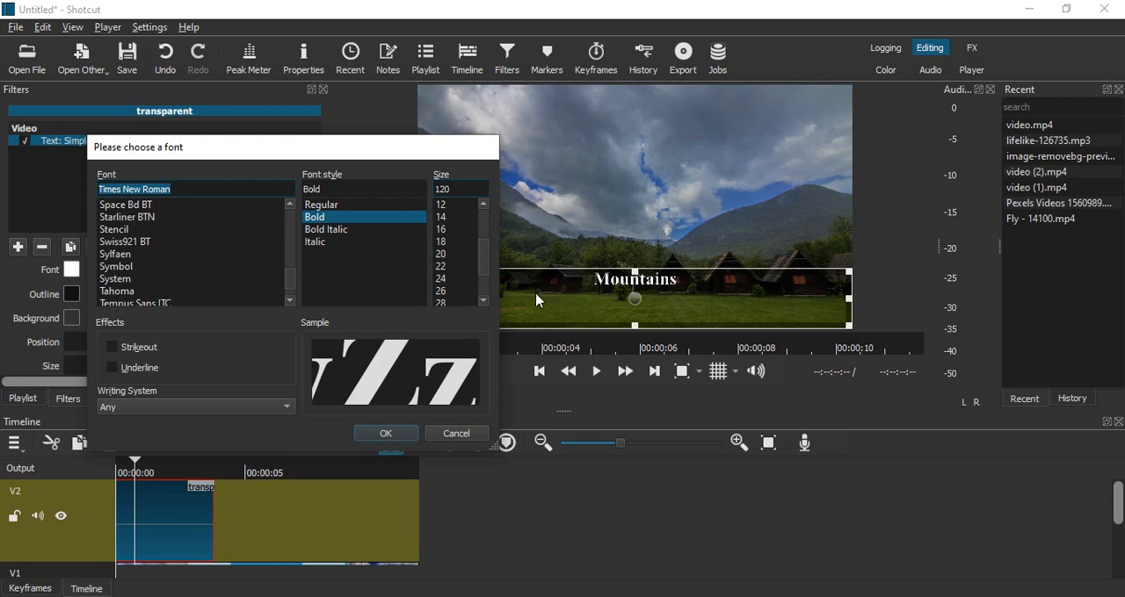
pyautogui.click(385, 432)
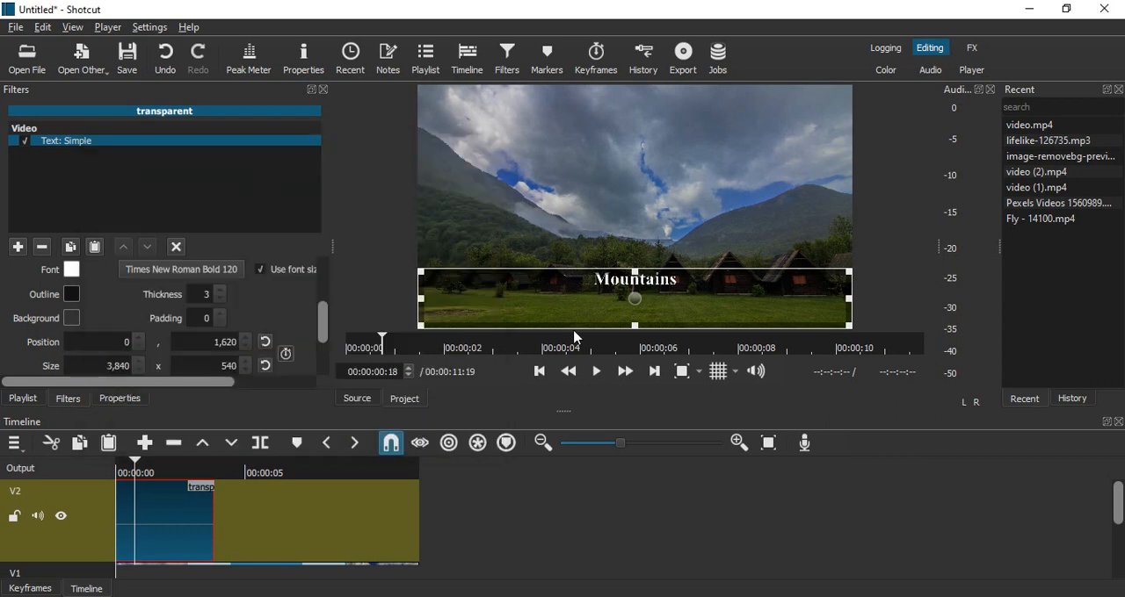
pyautogui.moveTo(541, 471)
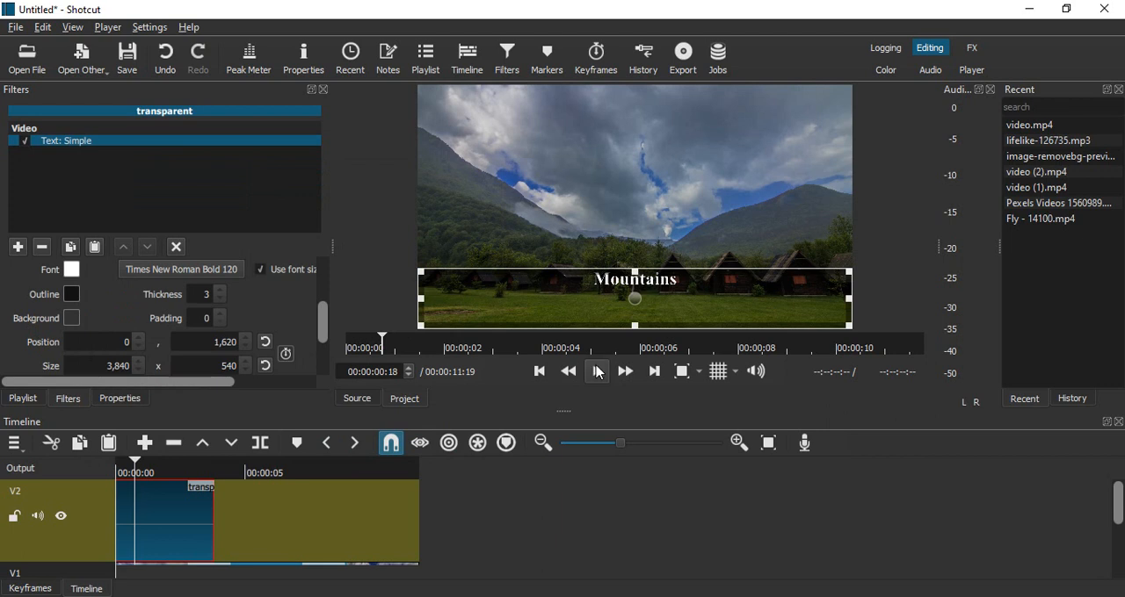
# - Drag the title rectangle up into the sky just above the mountain peaks, roughly centred
pyautogui.click(597, 371)
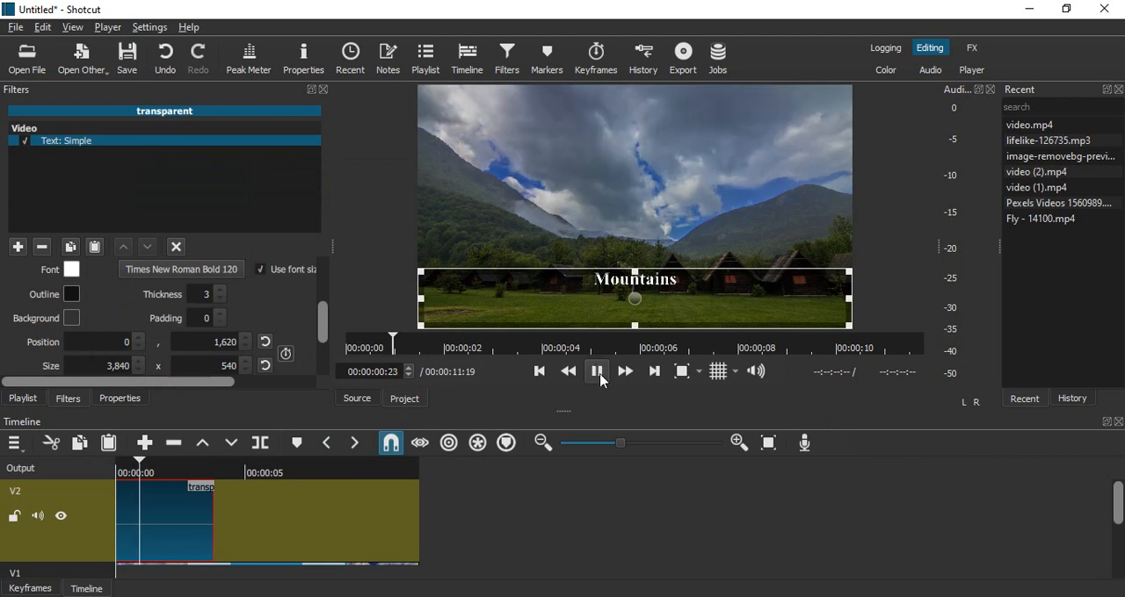
pyautogui.click(597, 371)
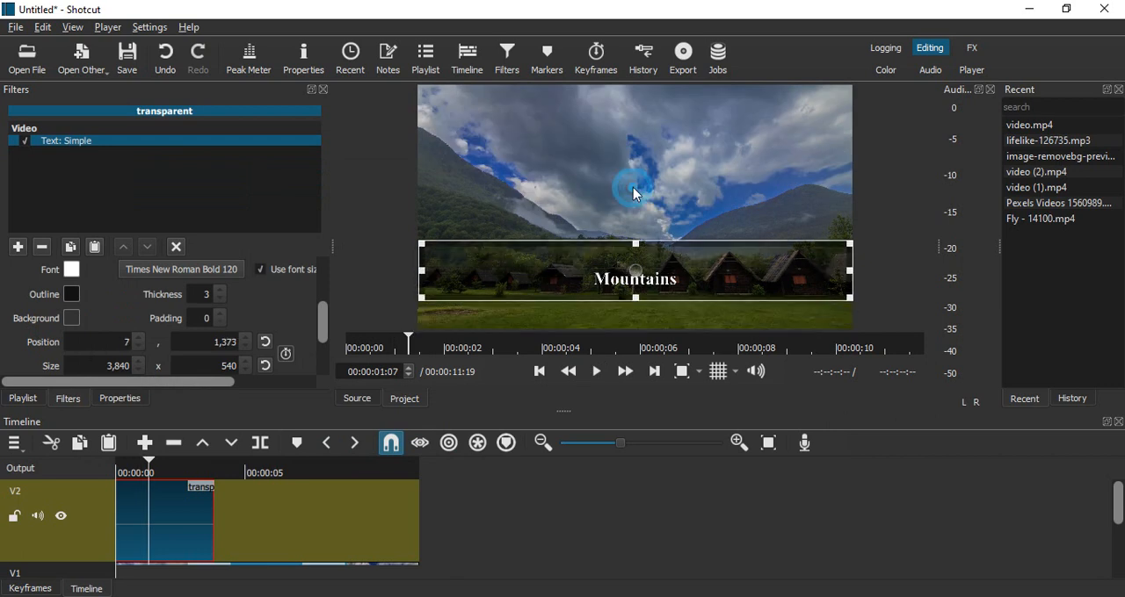
pyautogui.moveTo(634, 271); pyautogui.dragTo(647, 126)
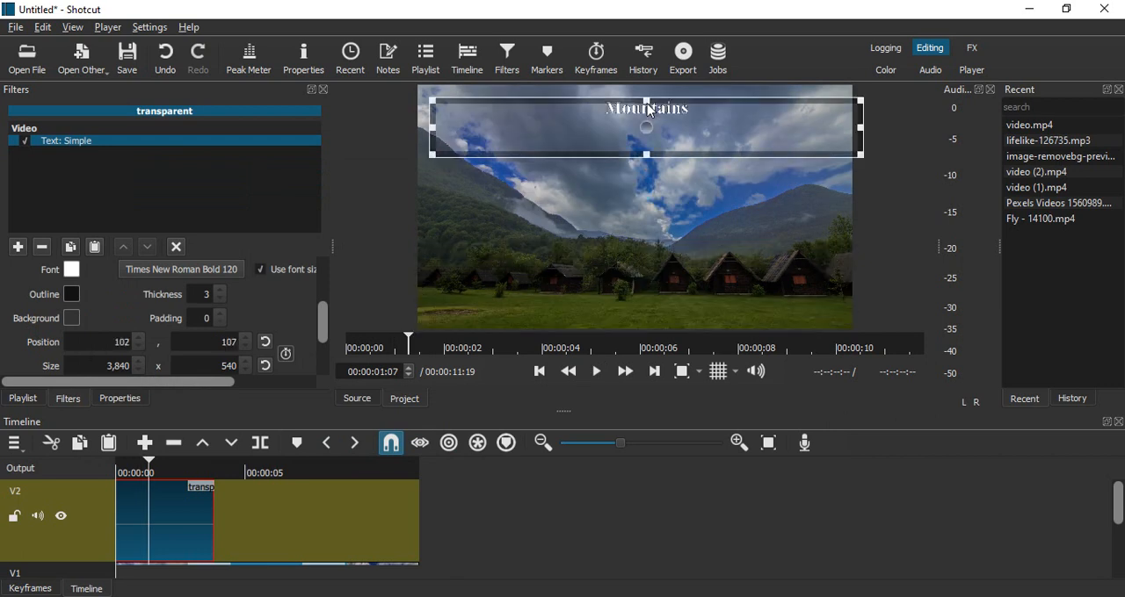
pyautogui.moveTo(646, 127); pyautogui.dragTo(646, 244)
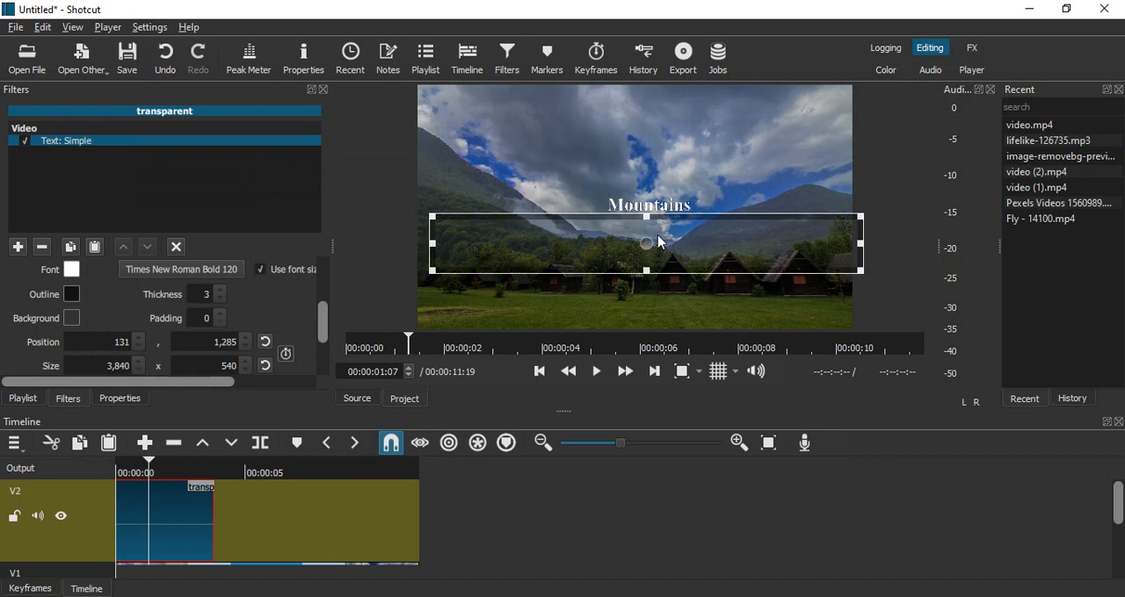
pyautogui.moveTo(647, 242); pyautogui.dragTo(636, 225)
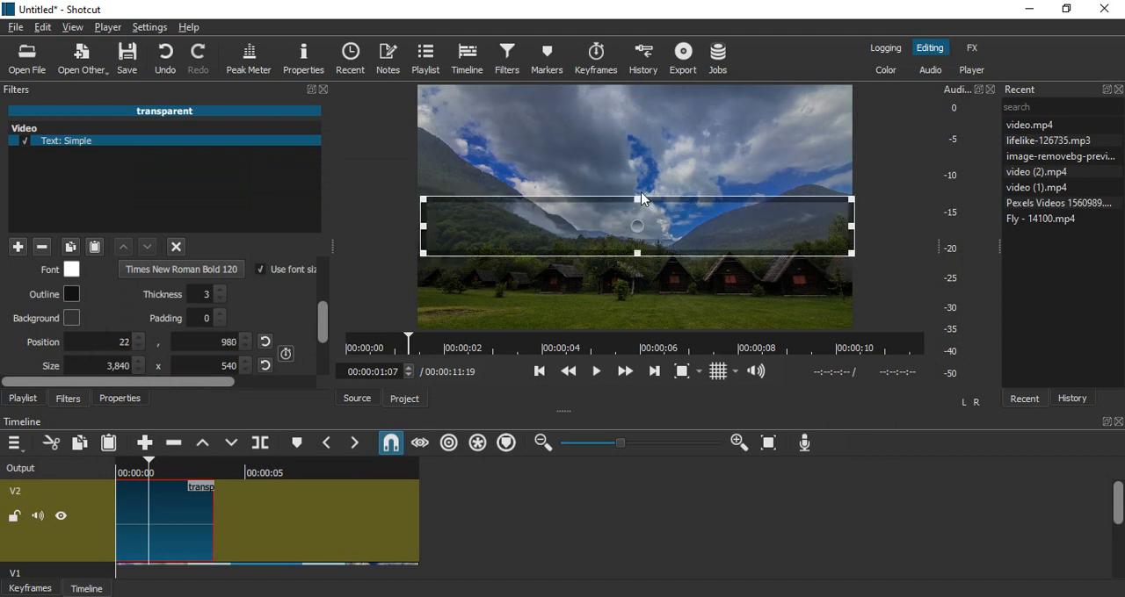
pyautogui.moveTo(636, 225); pyautogui.dragTo(629, 218)
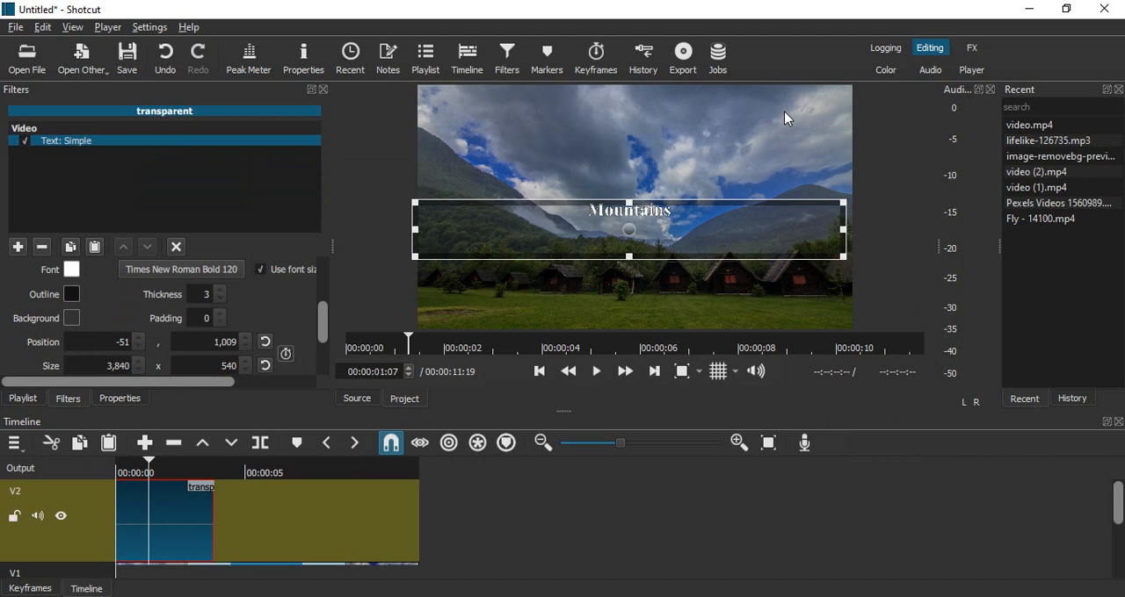
pyautogui.moveTo(517, 99)
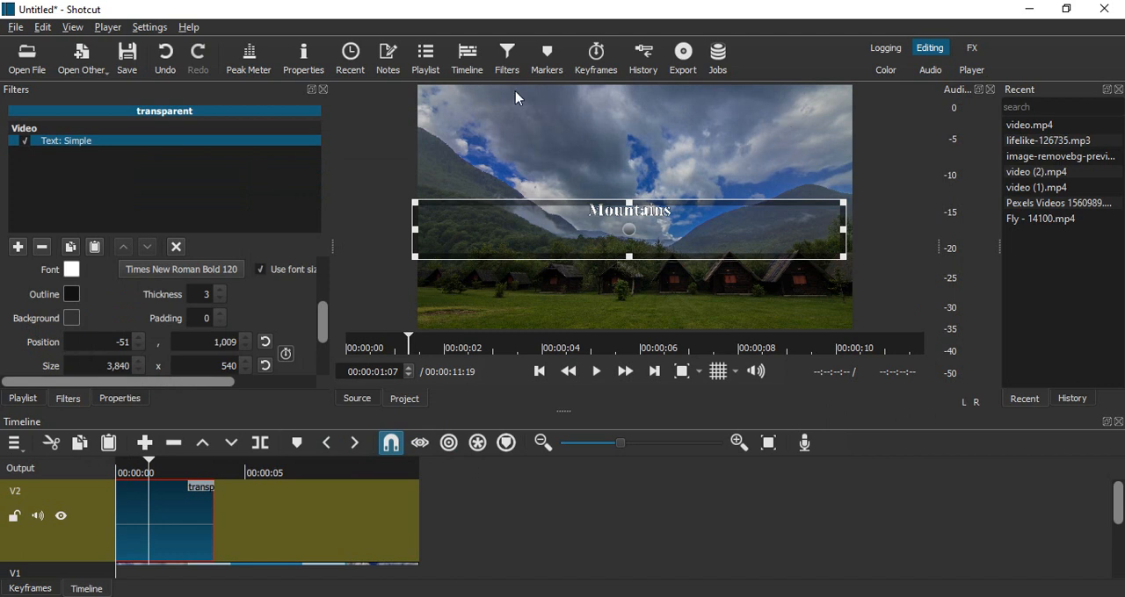
pyautogui.moveTo(391, 594)
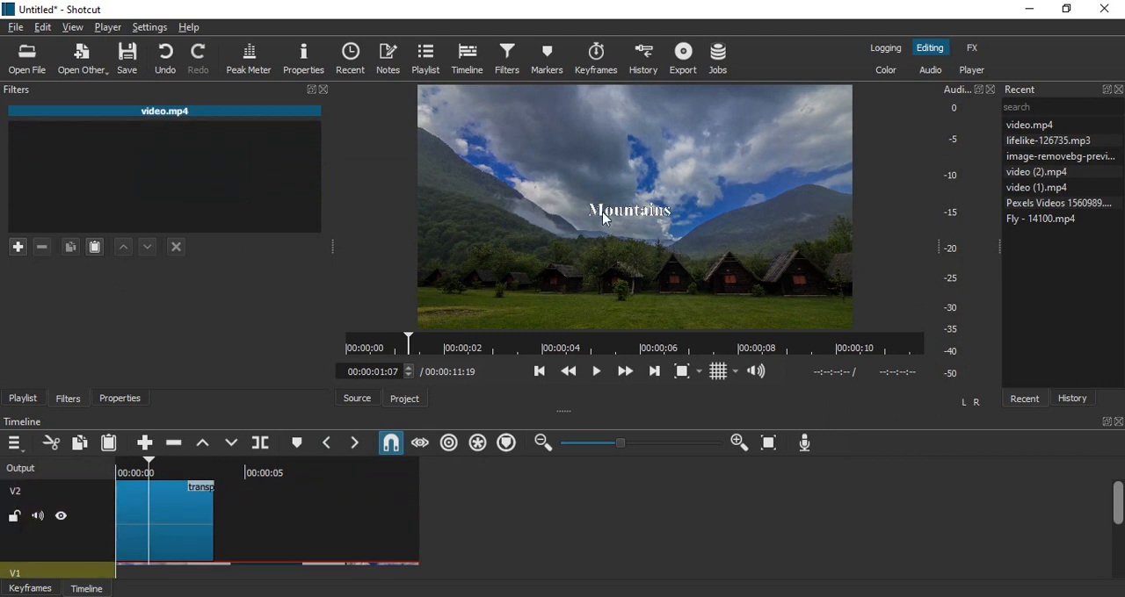
pyautogui.moveTo(243, 516)
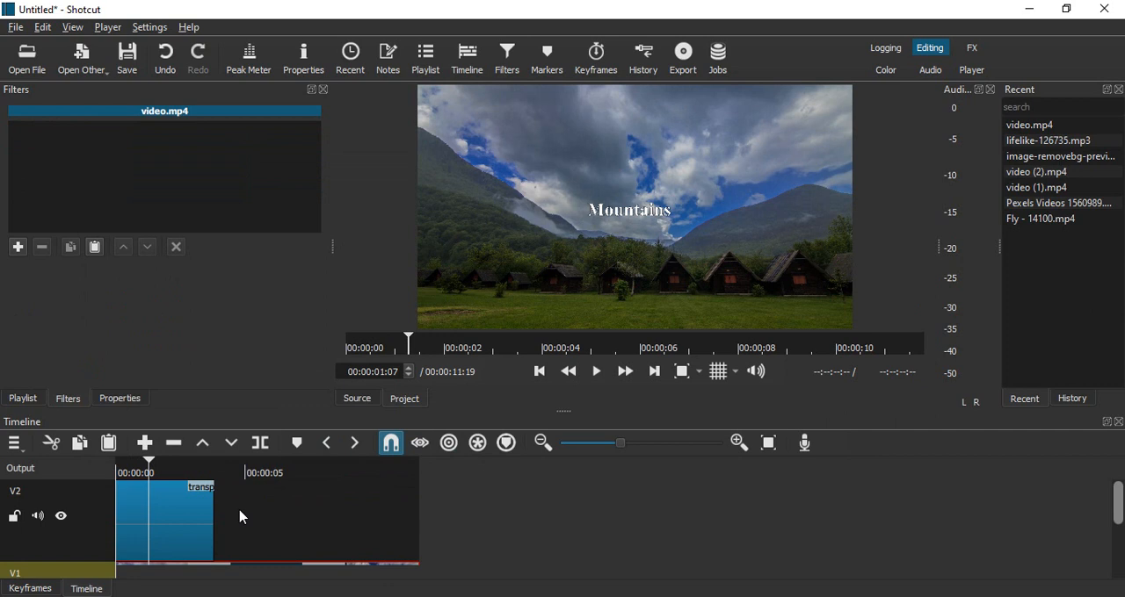
pyautogui.click(231, 473)
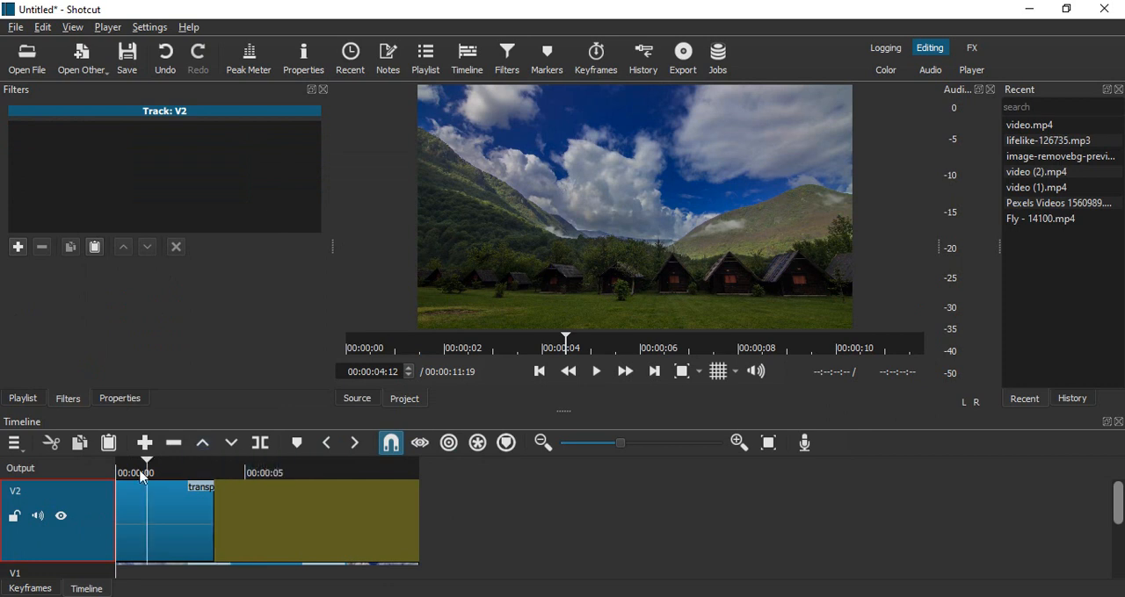
pyautogui.click(162, 518)
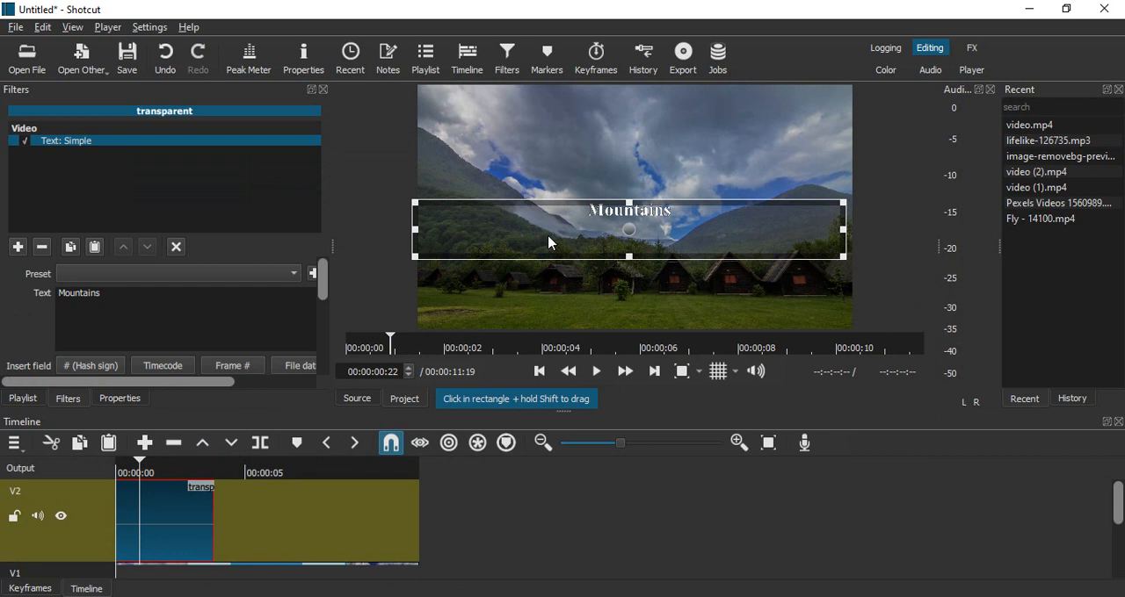
pyautogui.moveTo(524, 123)
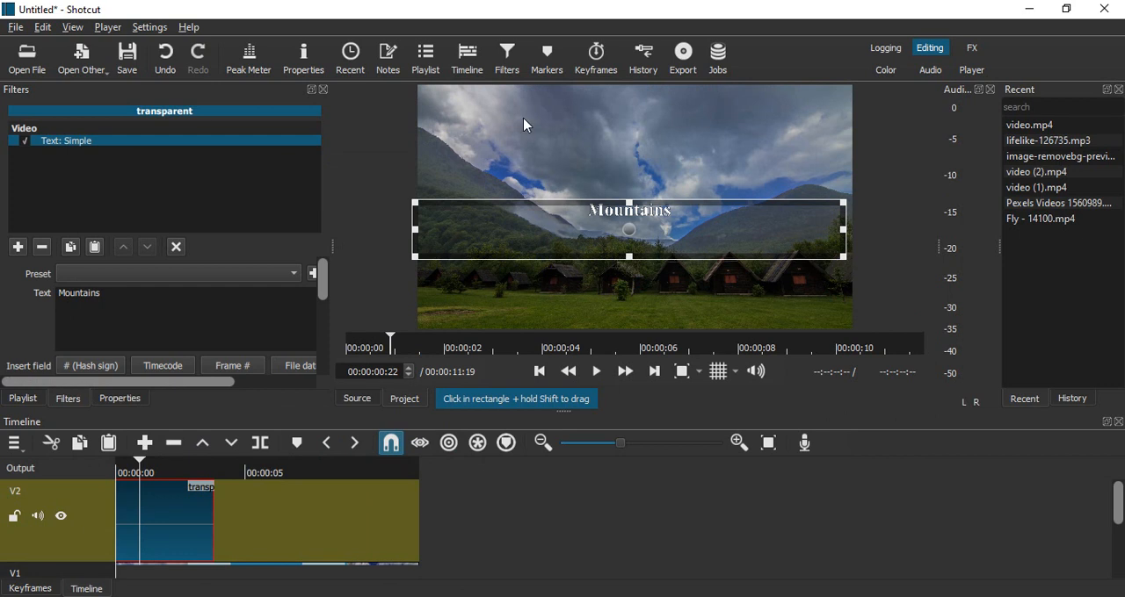
pyautogui.moveTo(518, 91)
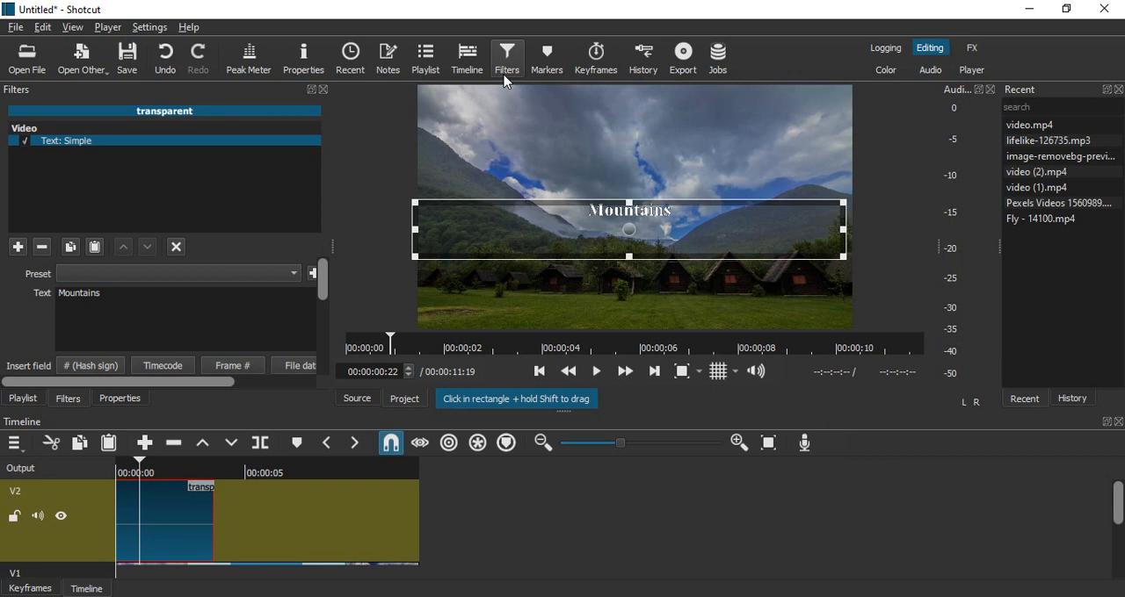
pyautogui.moveTo(18, 246)
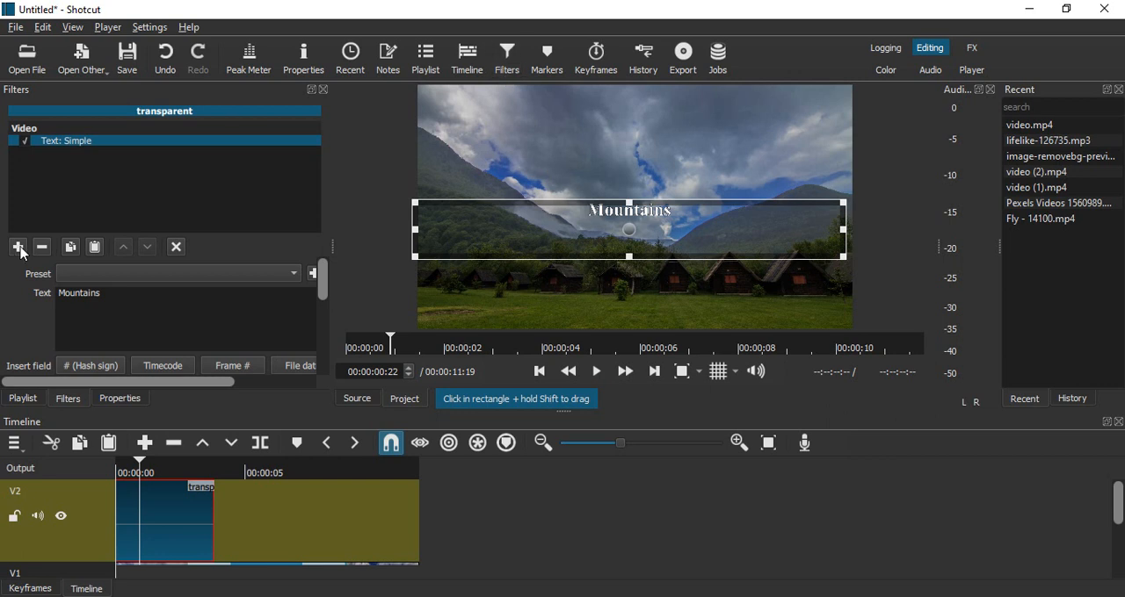
# - Add a one-second Fade In Video filter to the title and preview it from the start
pyautogui.click(18, 246)
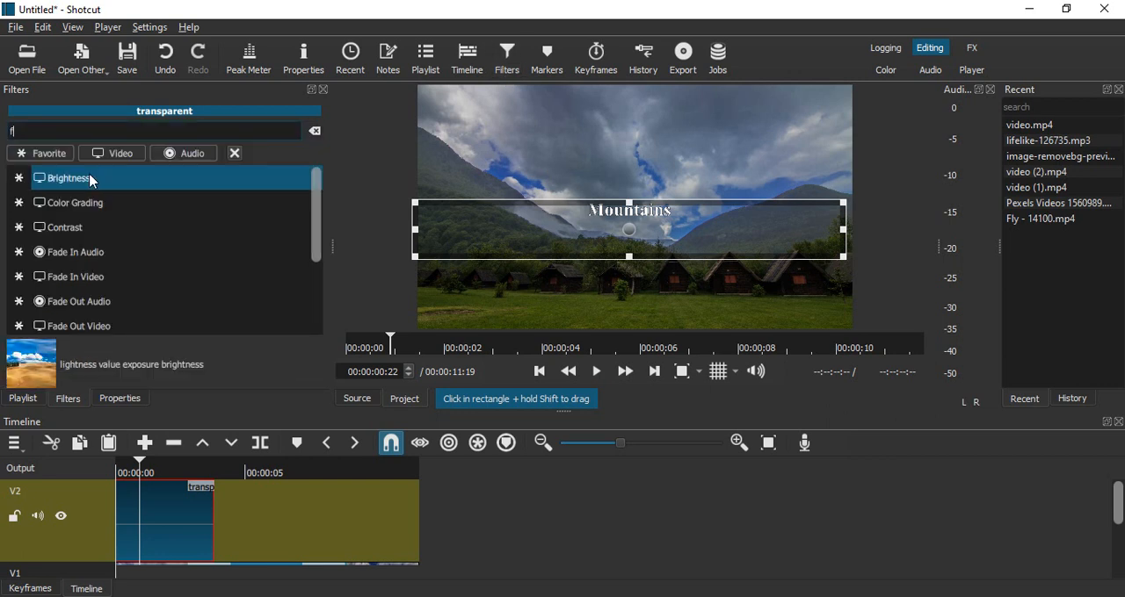
pyautogui.write('ade in')
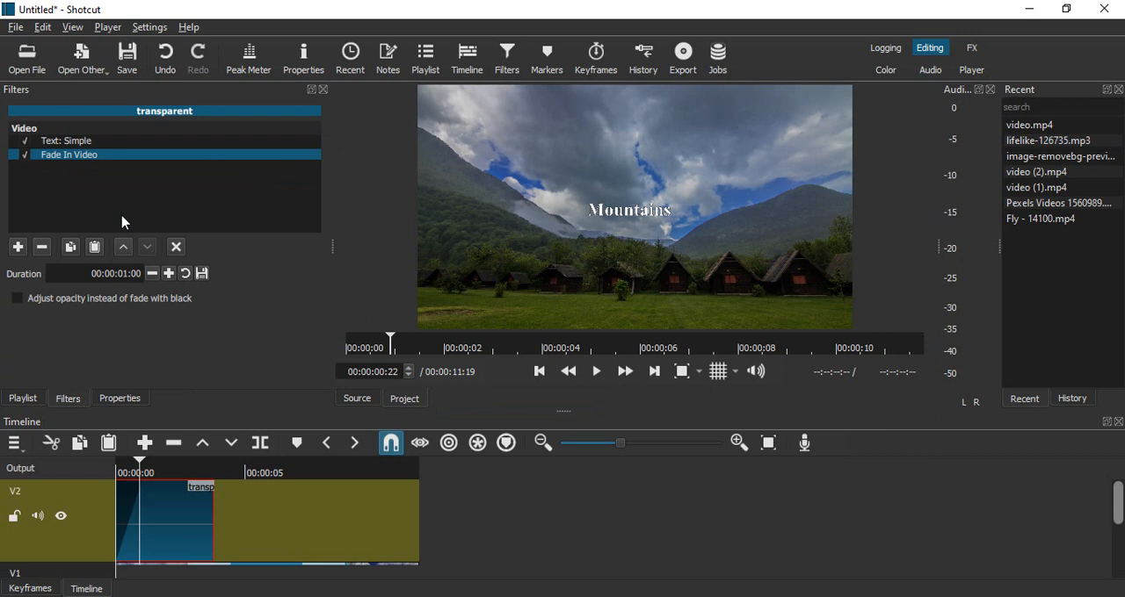
pyautogui.moveTo(104, 524)
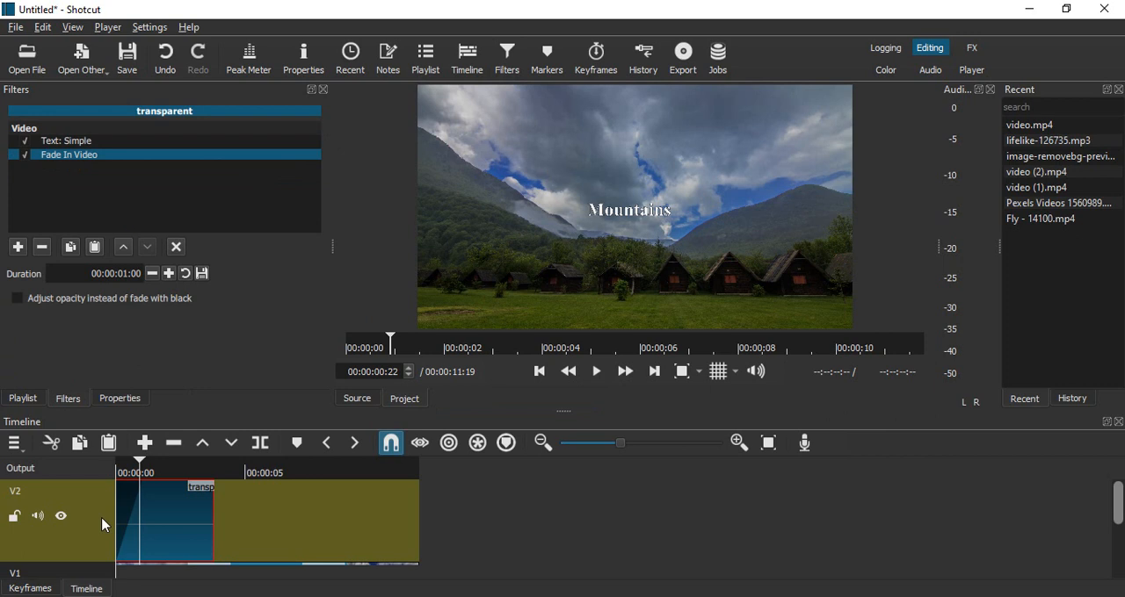
pyautogui.click(595, 369)
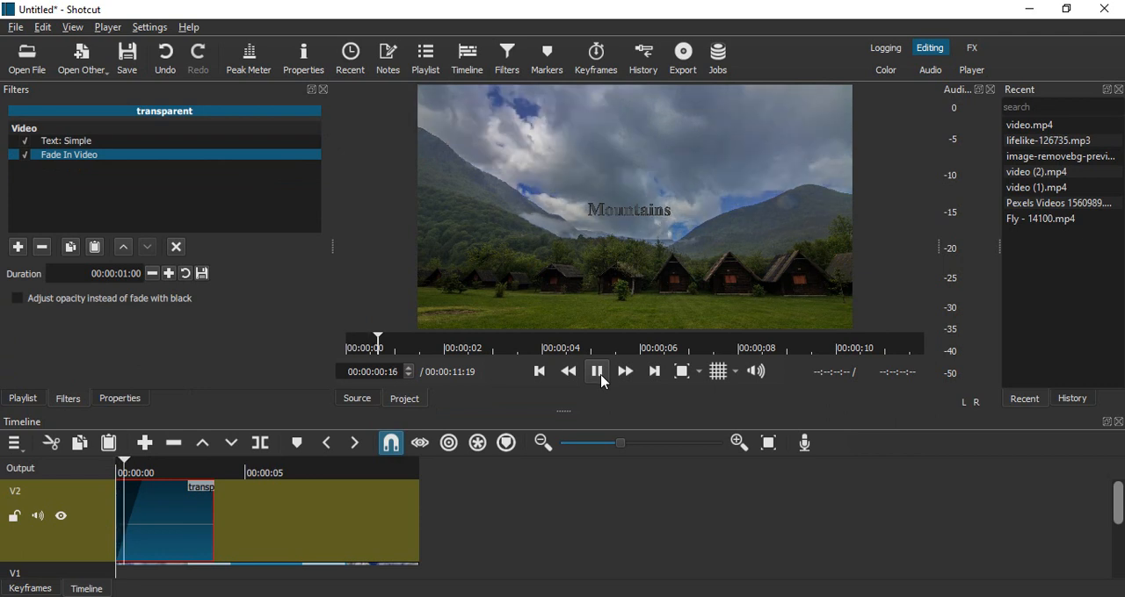
pyautogui.click(596, 370)
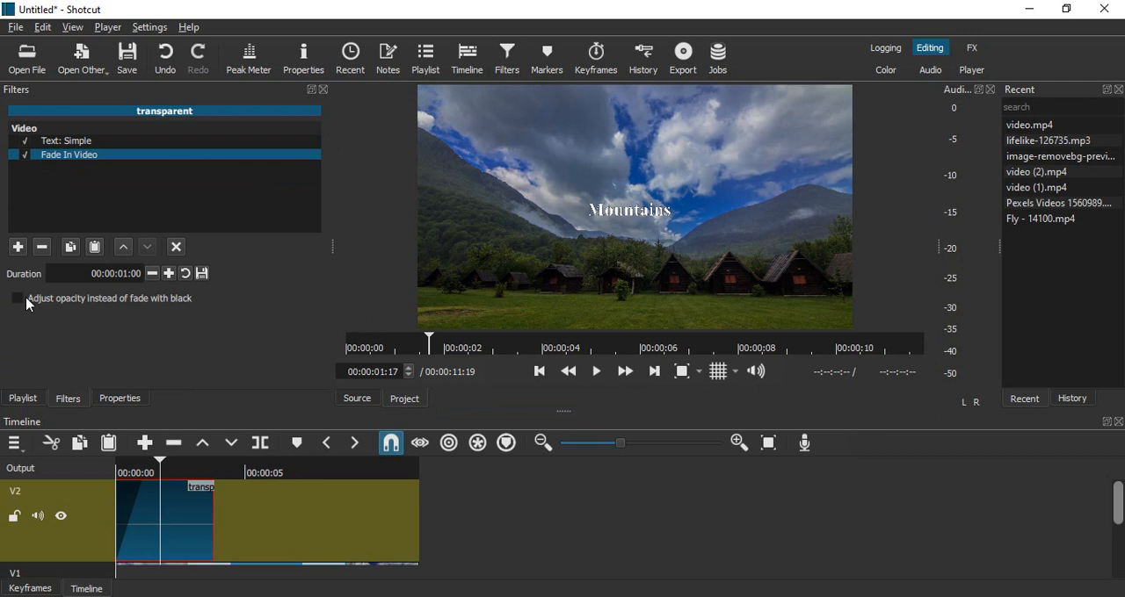
# - Switch the fade in to adjust opacity instead of fading with black and replay it
pyautogui.click(18, 299)
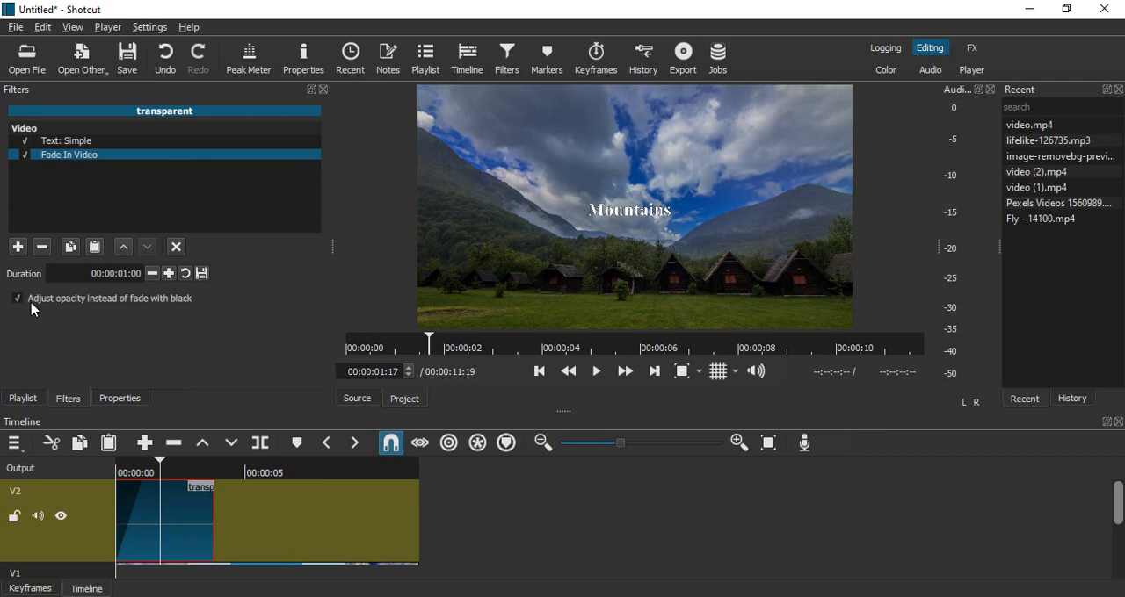
pyautogui.moveTo(134, 309)
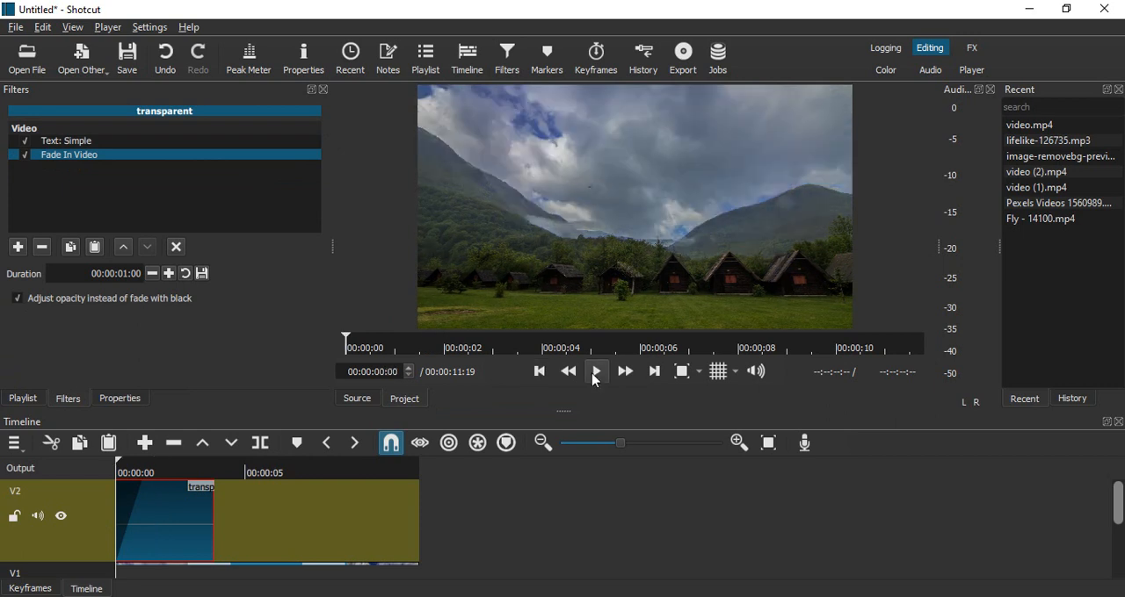
pyautogui.click(596, 371)
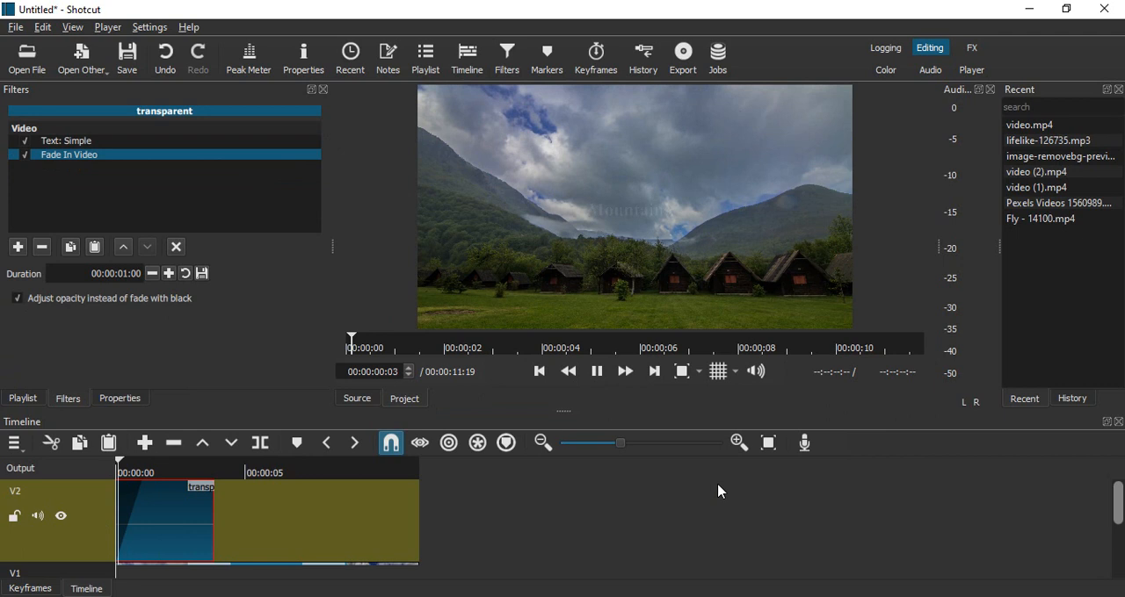
pyautogui.click(595, 371)
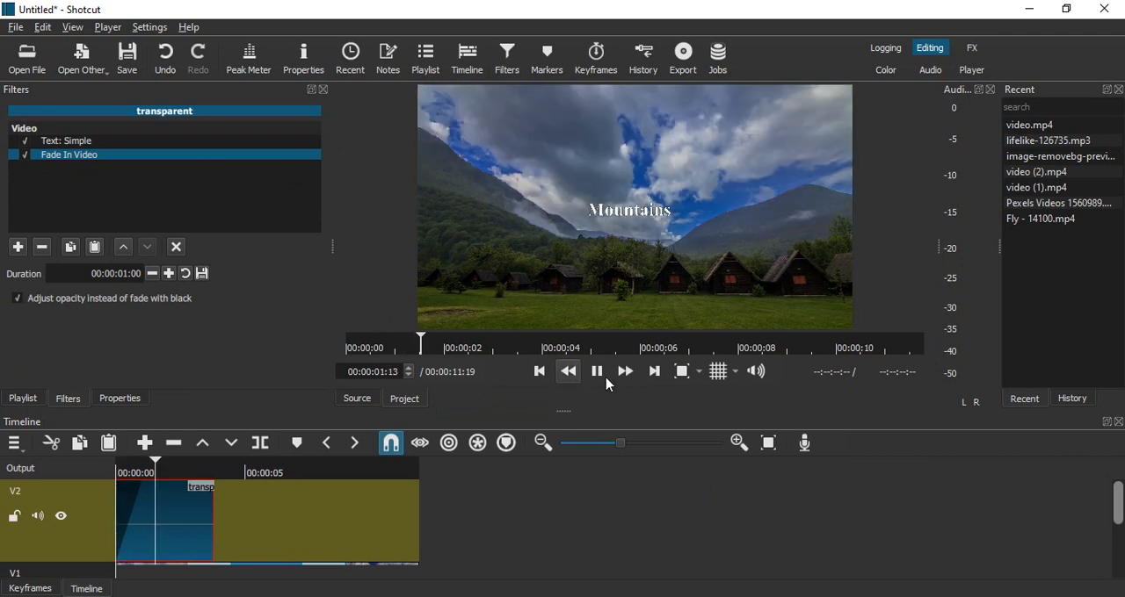
pyautogui.click(598, 371)
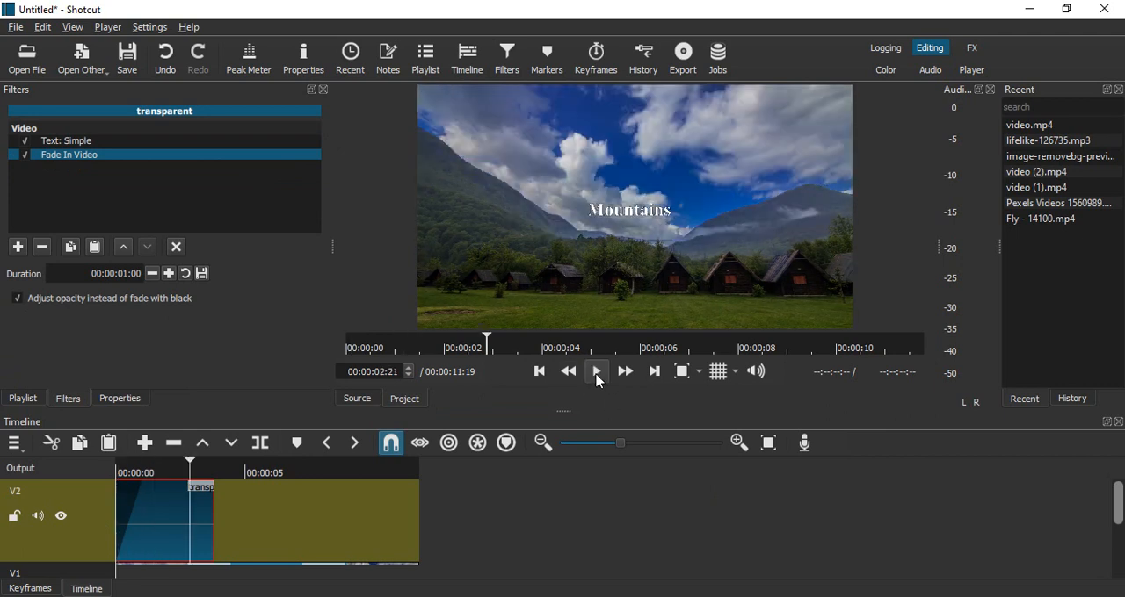
# - Add a Fade Out Video filter to the title using opacity instead of black
pyautogui.click(596, 371)
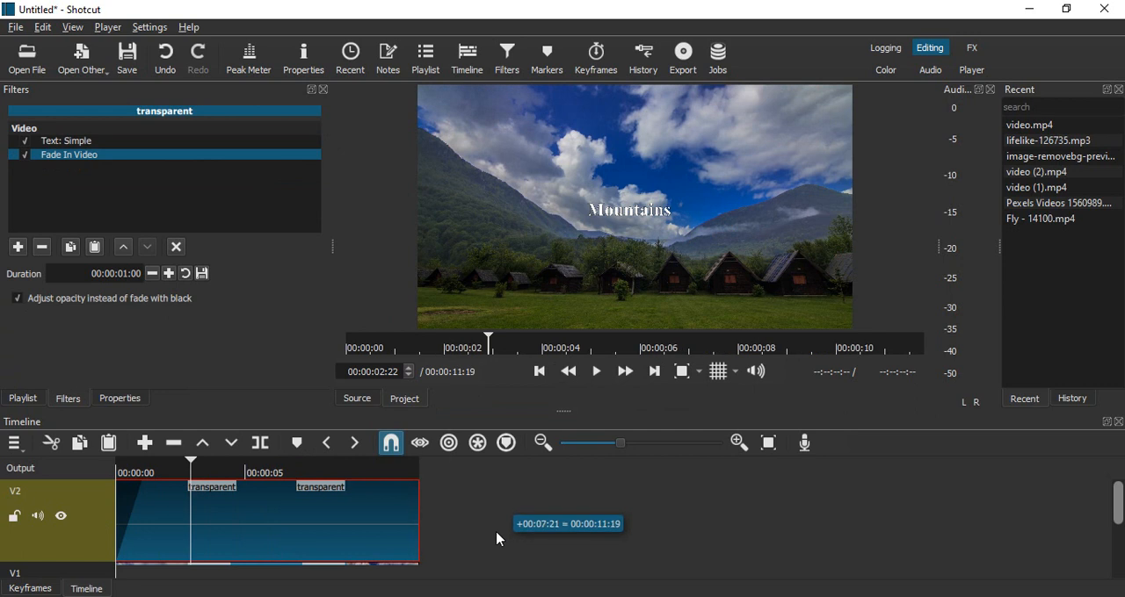
pyautogui.click(17, 245)
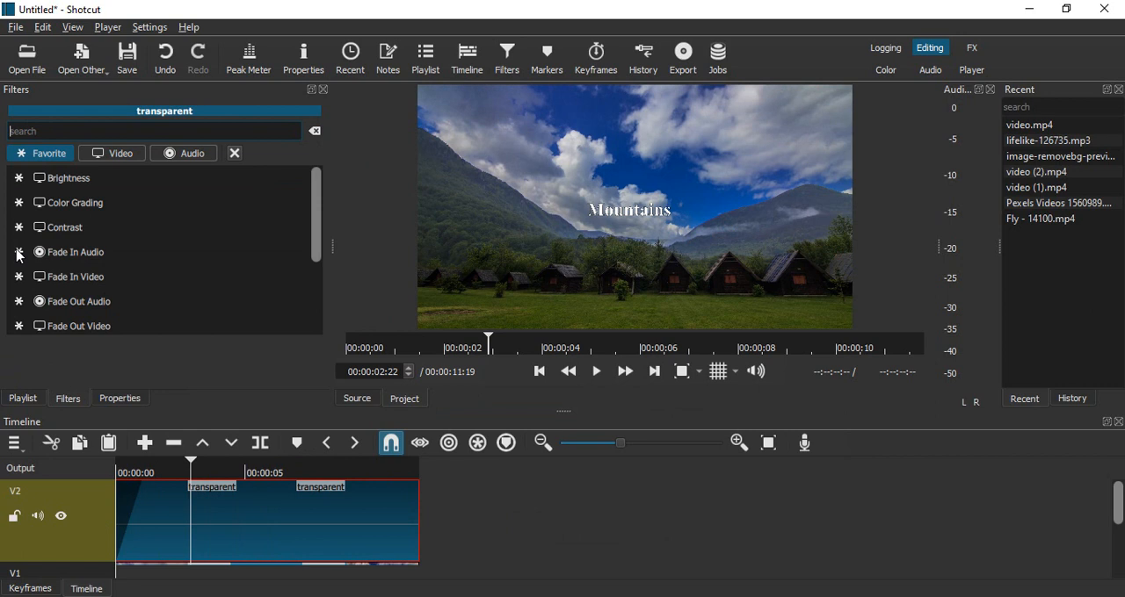
pyautogui.write('fade')
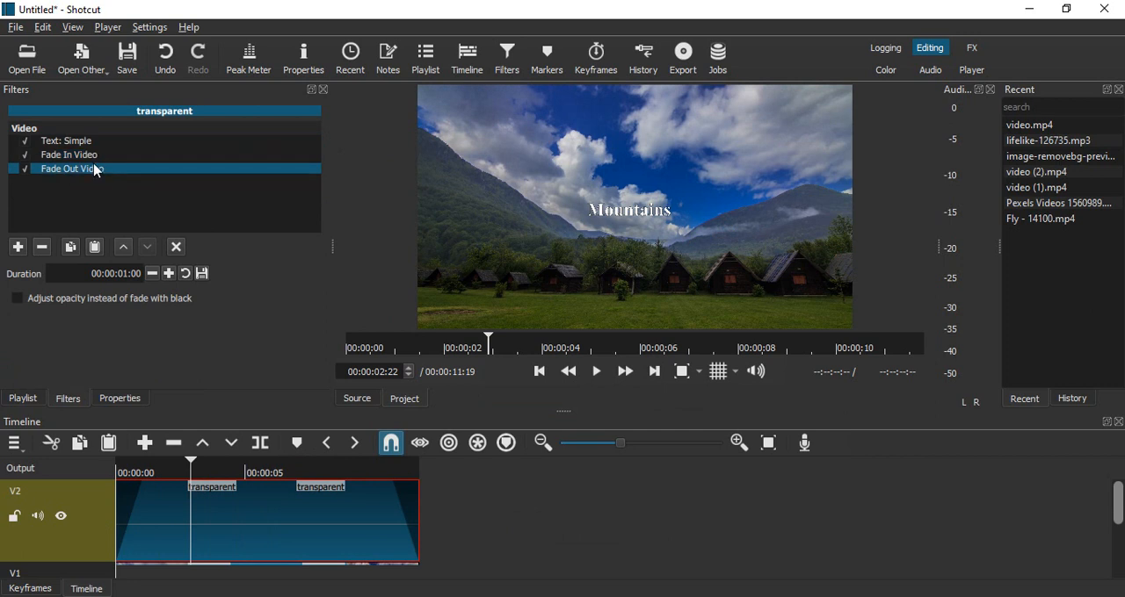
pyautogui.click(18, 299)
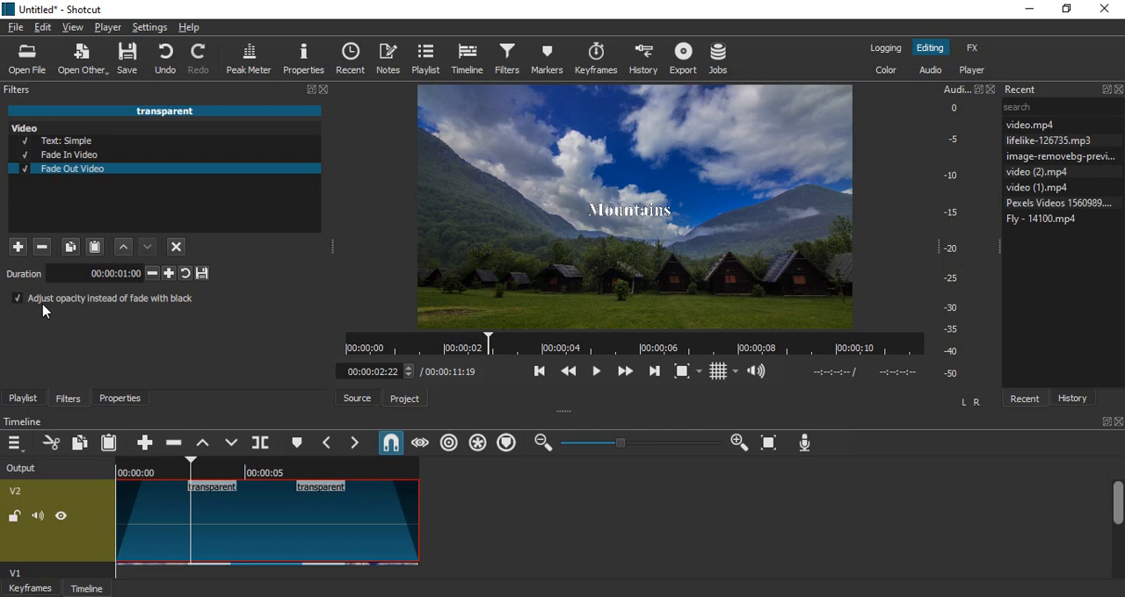
pyautogui.click(596, 371)
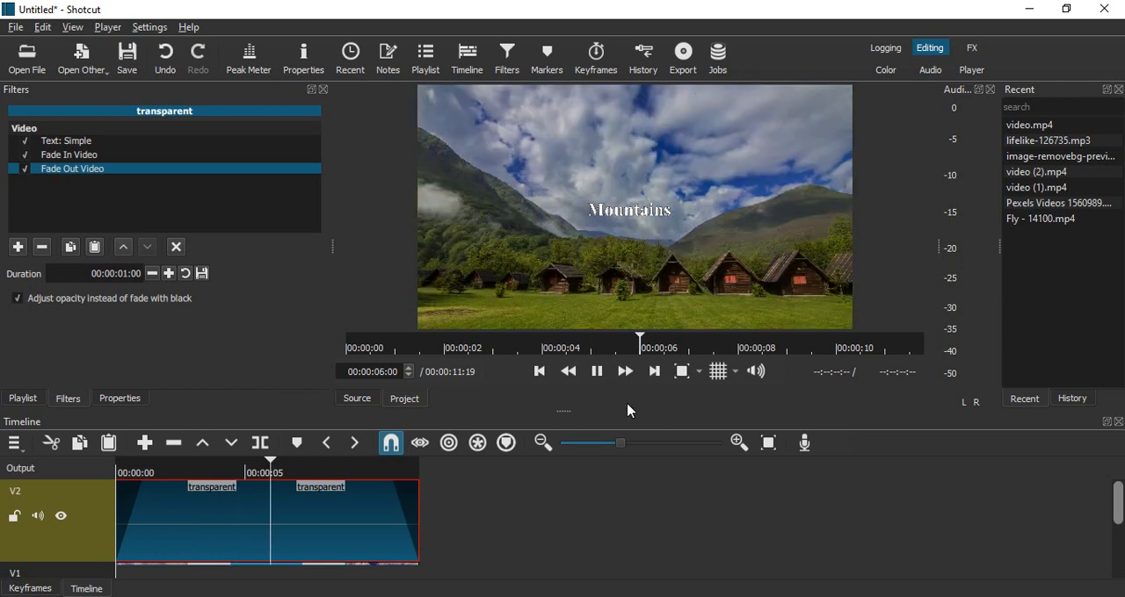
# - Raise the fade out duration to 00:00:03:18 and preview the ending
pyautogui.click(596, 370)
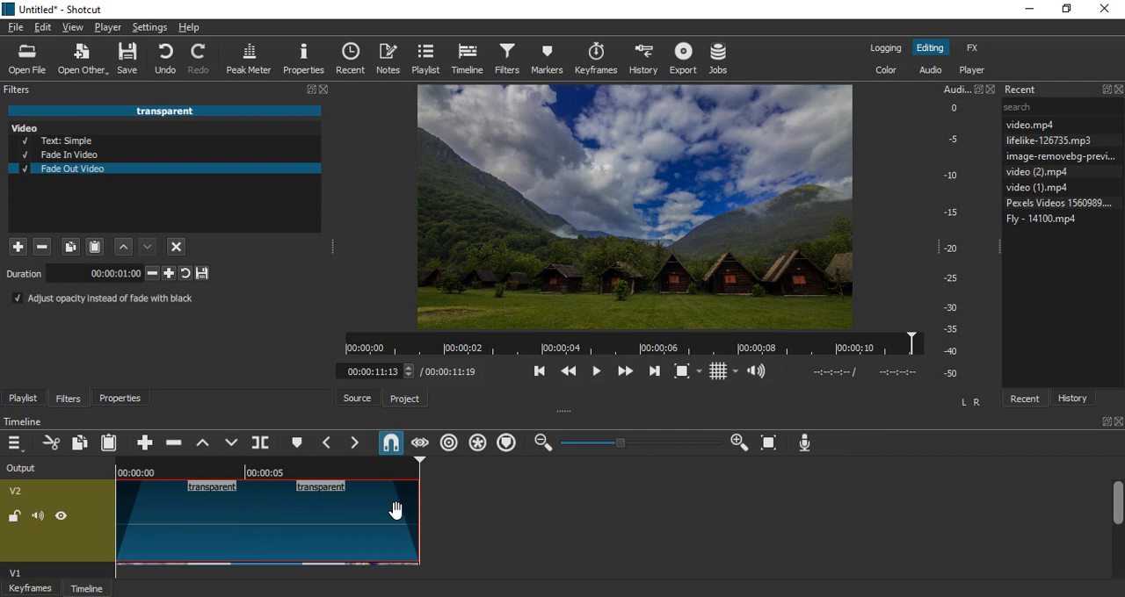
pyautogui.moveTo(154, 271)
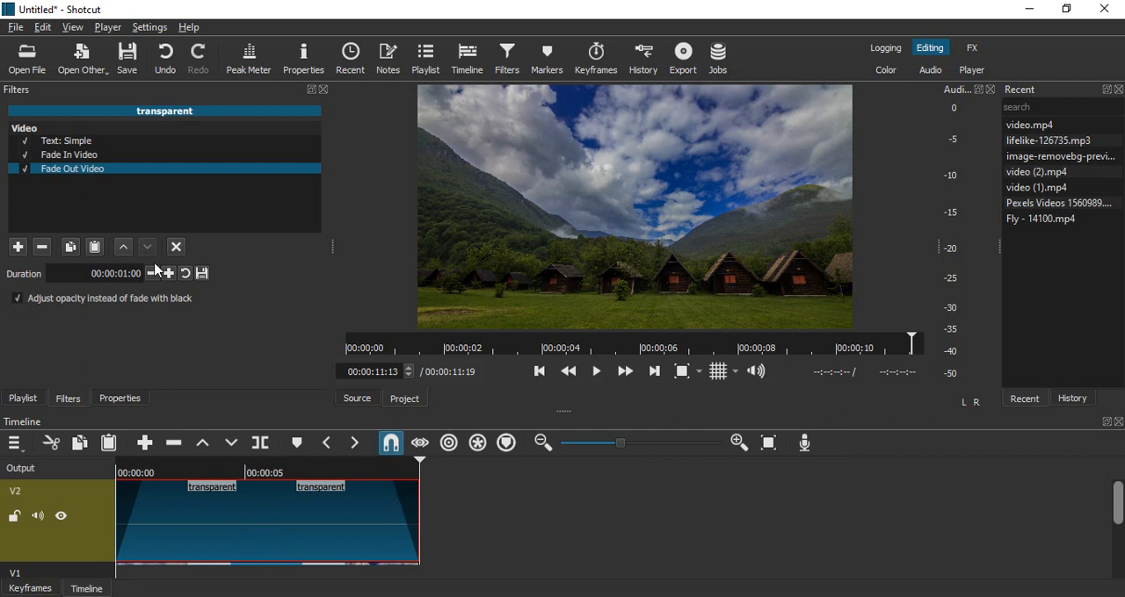
pyautogui.click(169, 274)
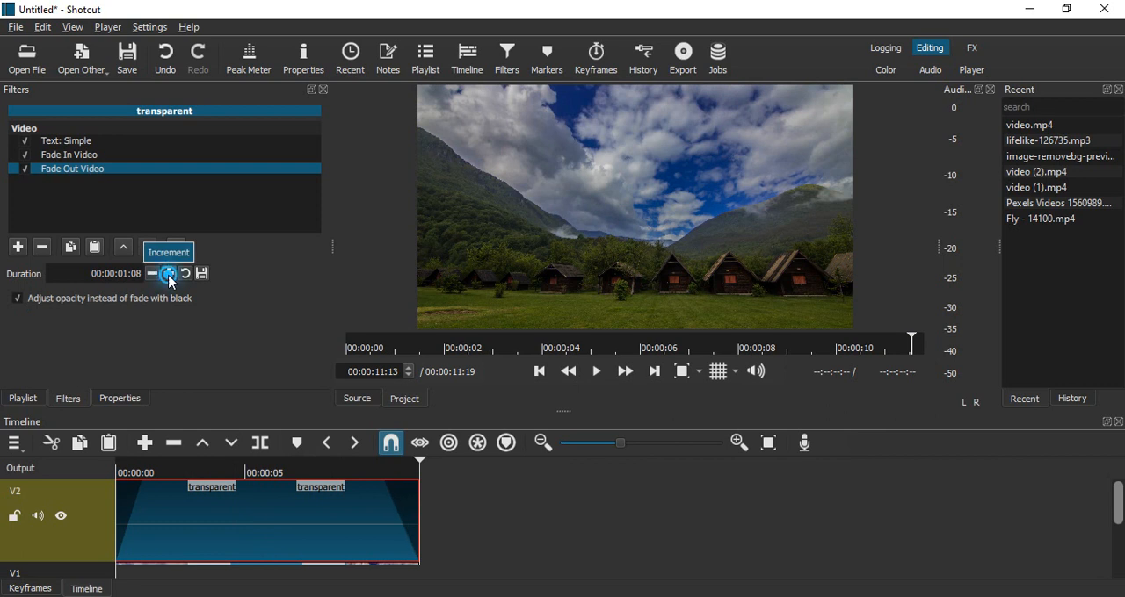
pyautogui.click(168, 274)
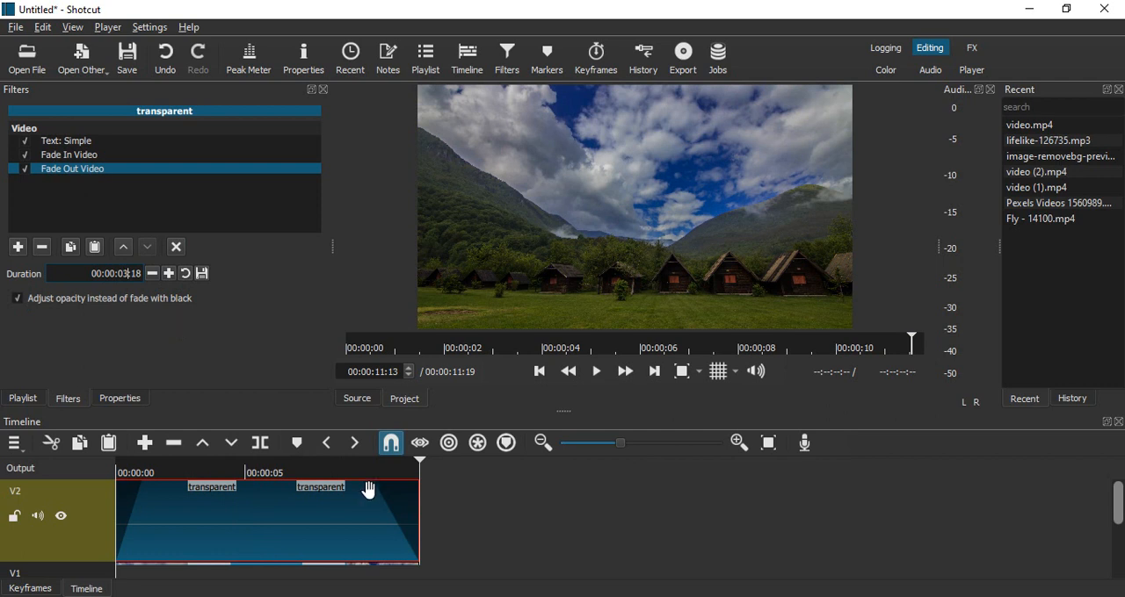
pyautogui.moveTo(395, 489)
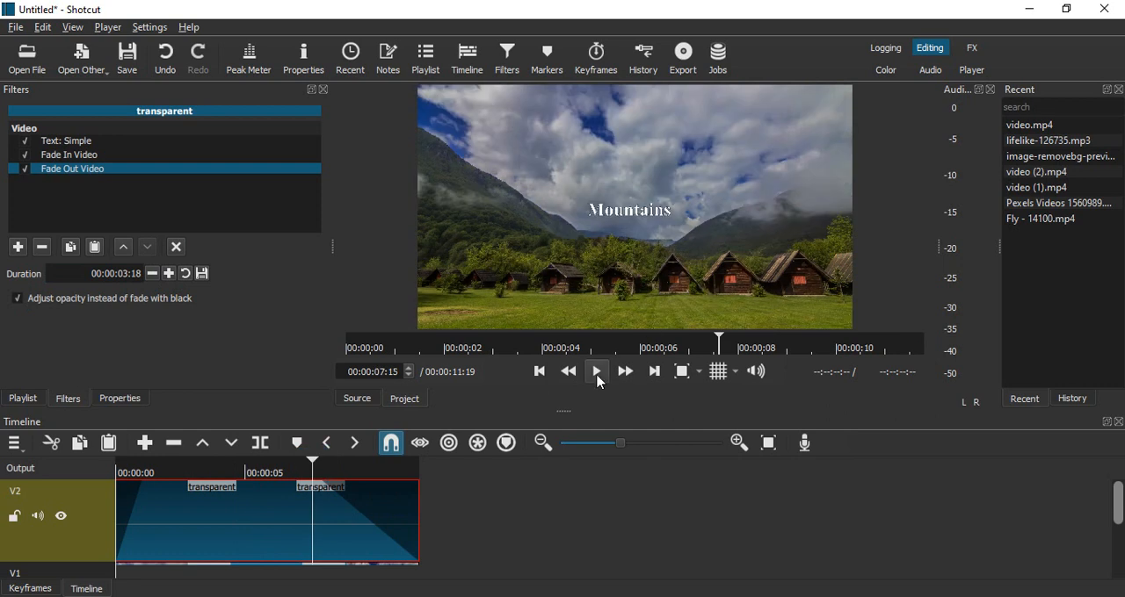
pyautogui.click(596, 371)
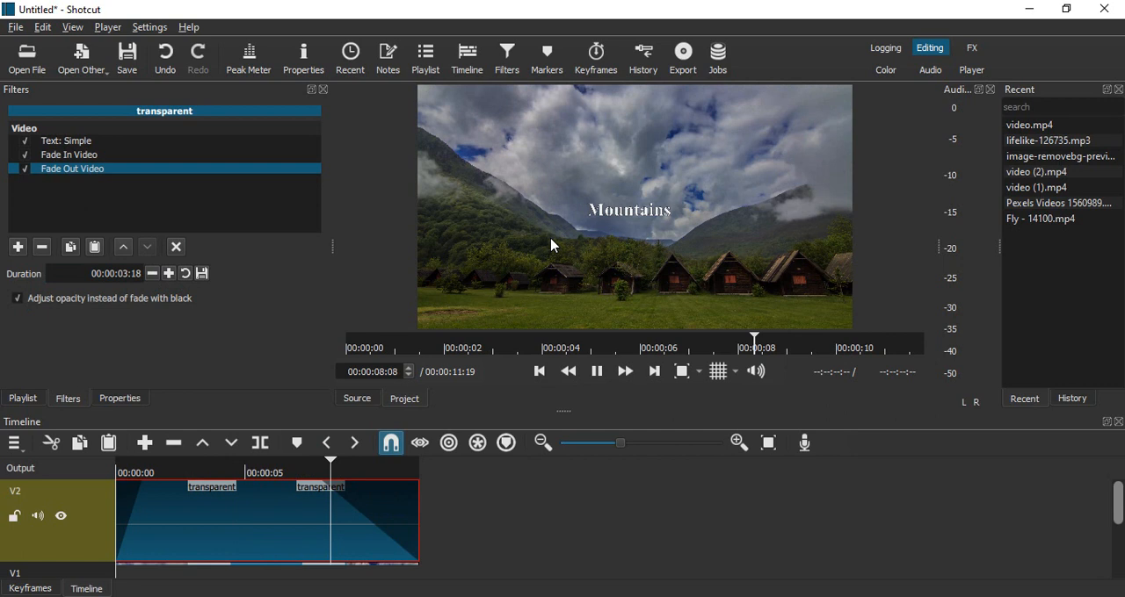